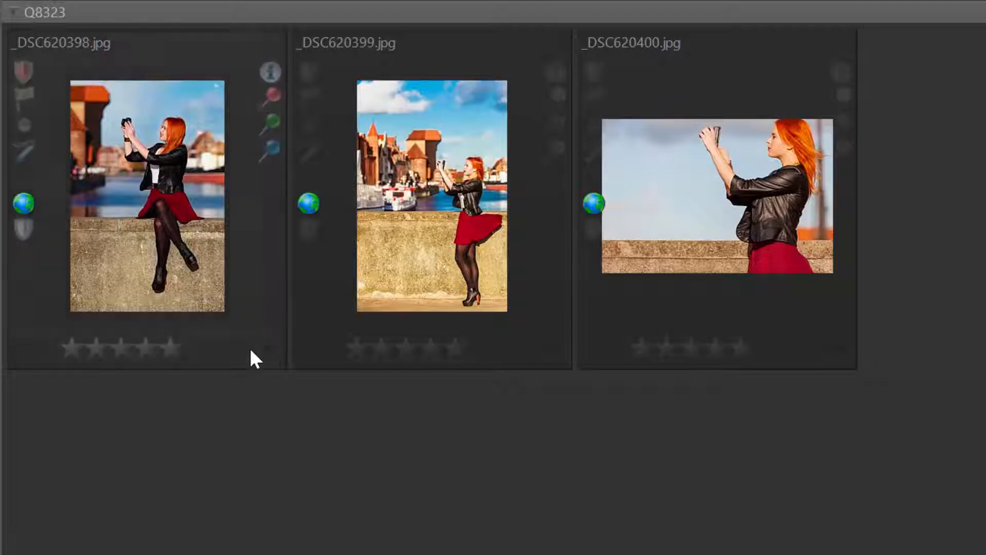
Step: Try several star values on _DSC620398.jpg and settle on four stars
{"action": "left_click", "coordinate": [144, 193]}
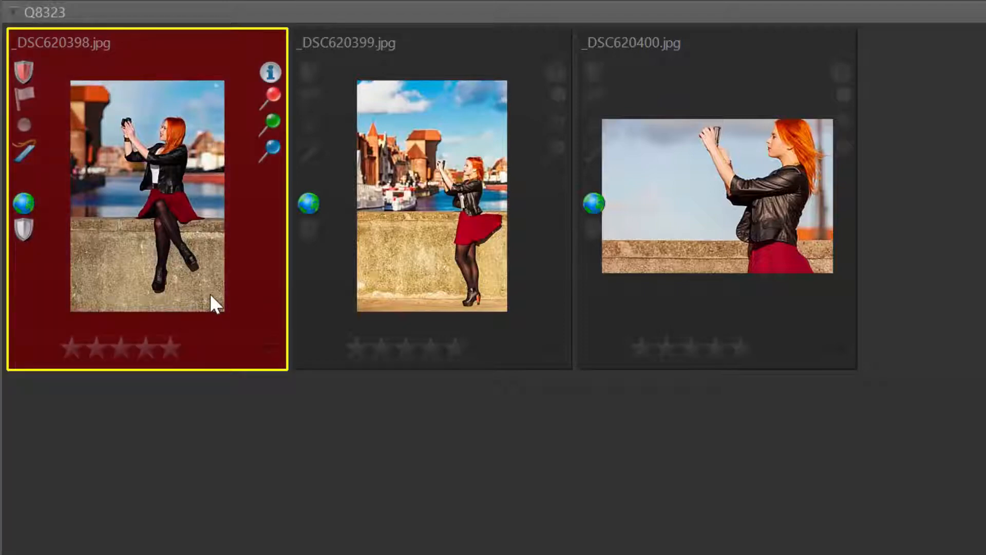
{"action": "left_click", "coordinate": [120, 347]}
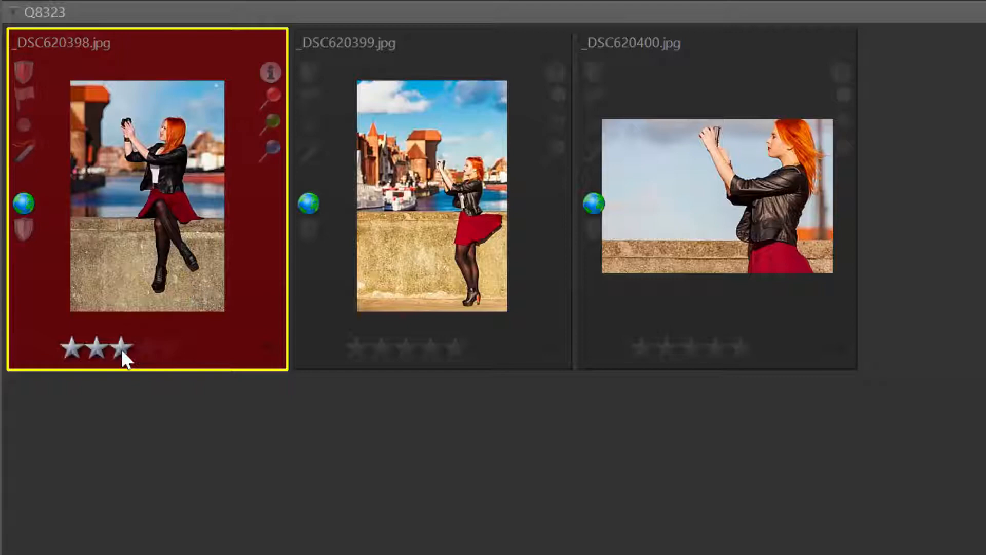
{"action": "left_click", "coordinate": [170, 348]}
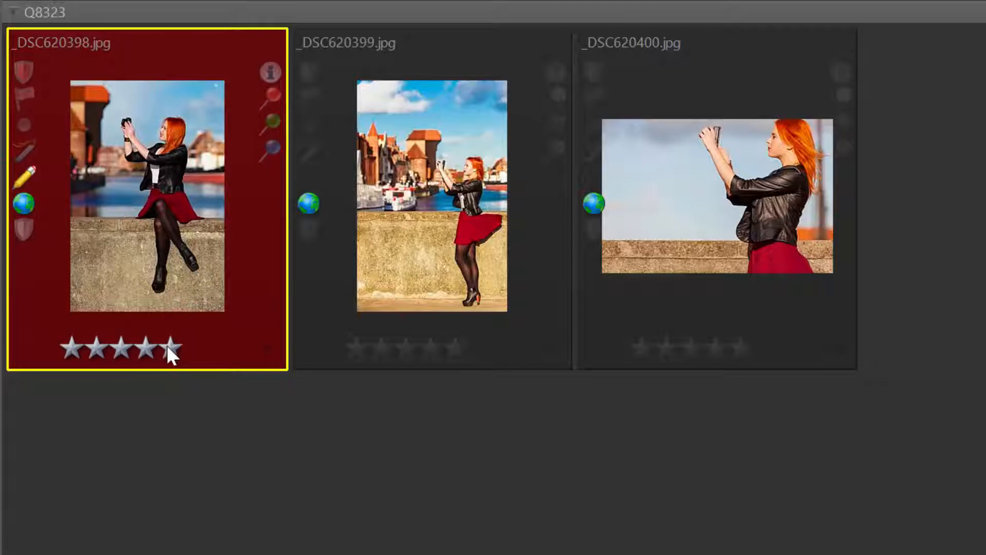
{"action": "left_click", "coordinate": [97, 347]}
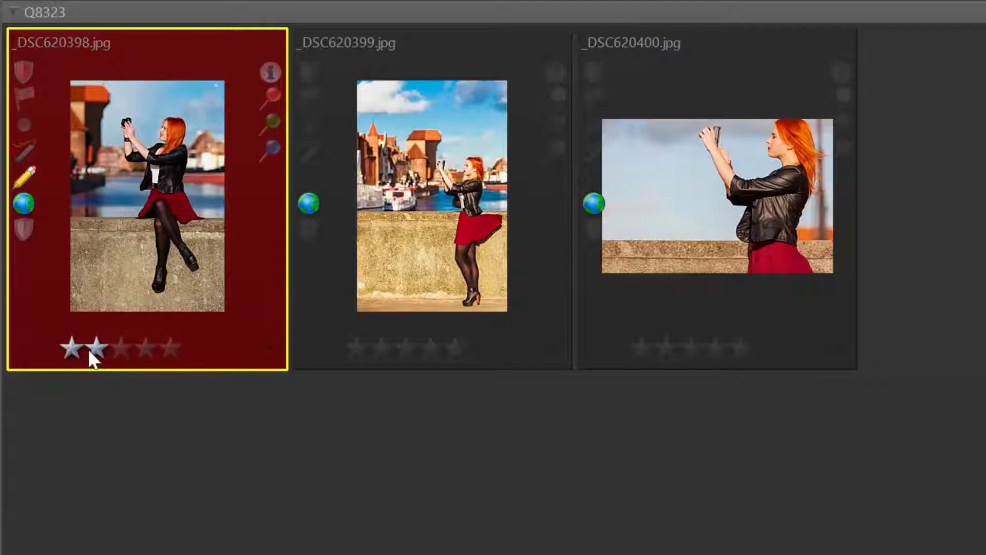
{"action": "left_click", "coordinate": [148, 348]}
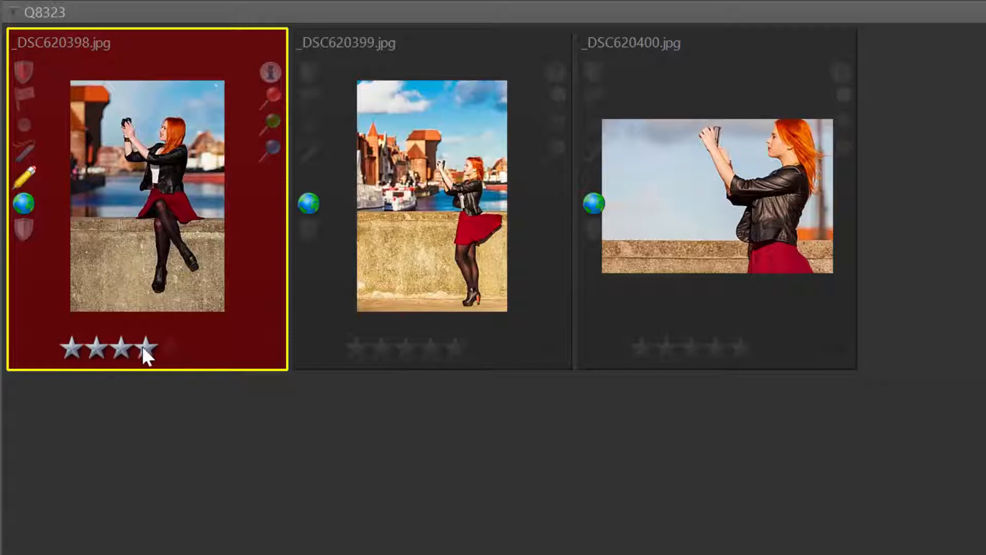
{"action": "left_click", "coordinate": [123, 347]}
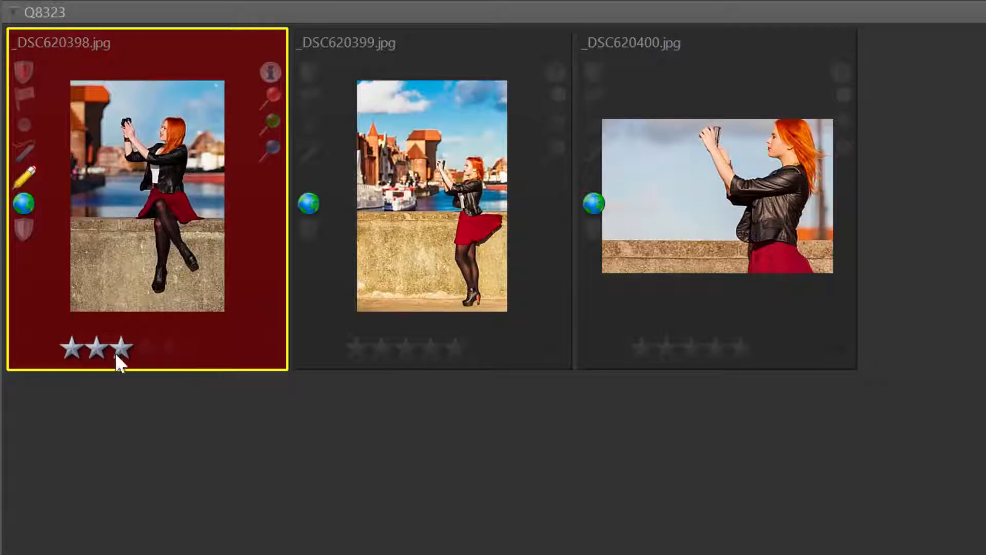
{"action": "left_click", "coordinate": [146, 347]}
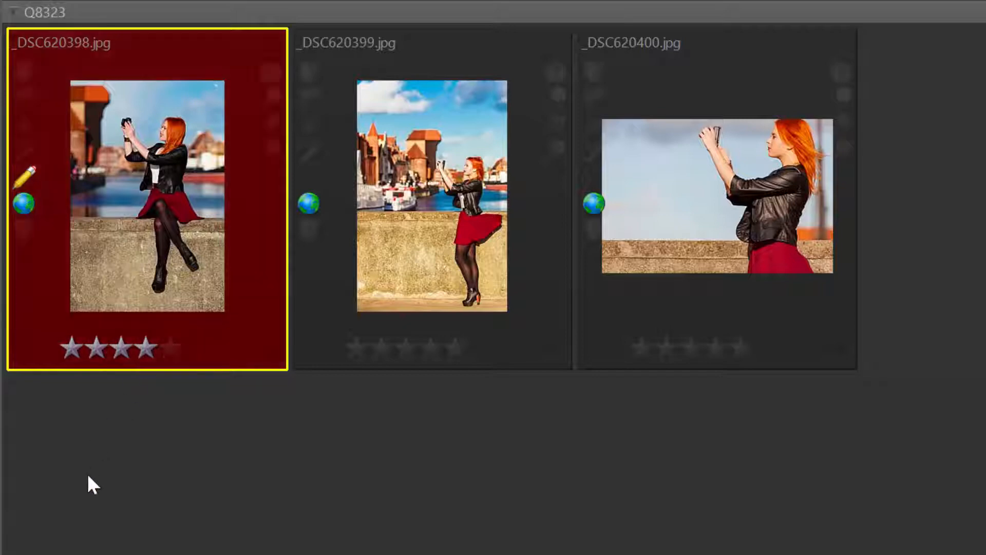
Step: Select the second photo and bring up its color label choices
{"action": "left_click", "coordinate": [431, 195]}
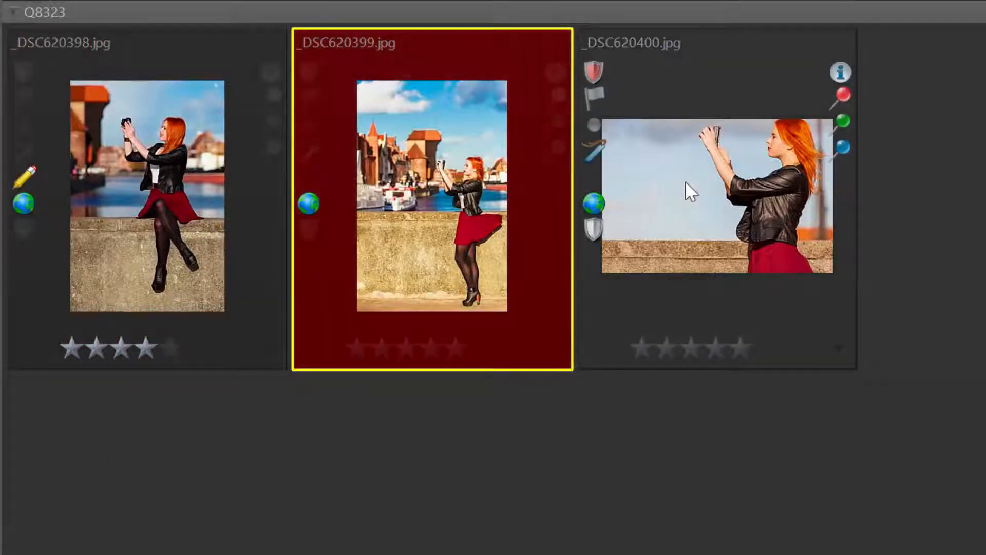
{"action": "left_click", "coordinate": [695, 193]}
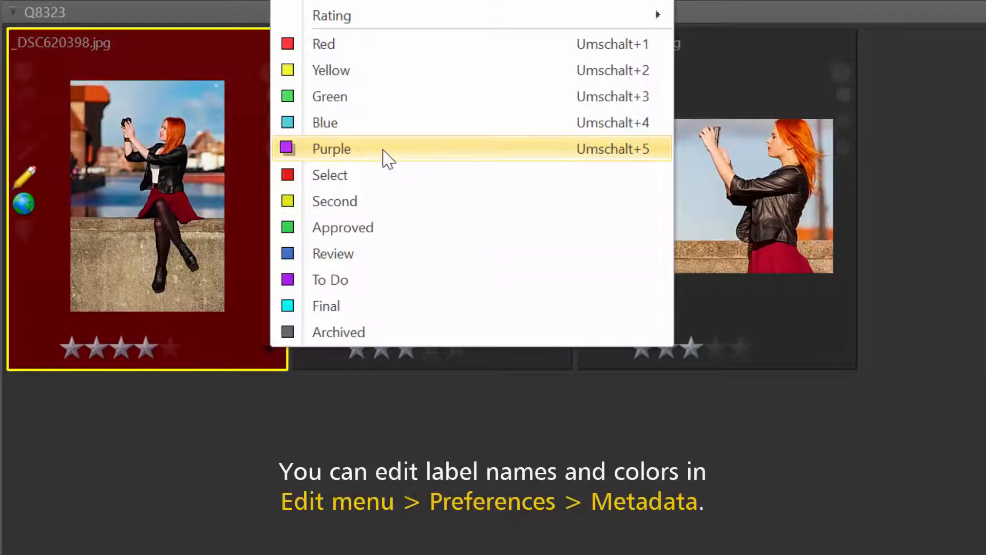
Step: Apply Purple to the first photo, then Final to the second and third photos together
{"action": "left_click", "coordinate": [331, 148]}
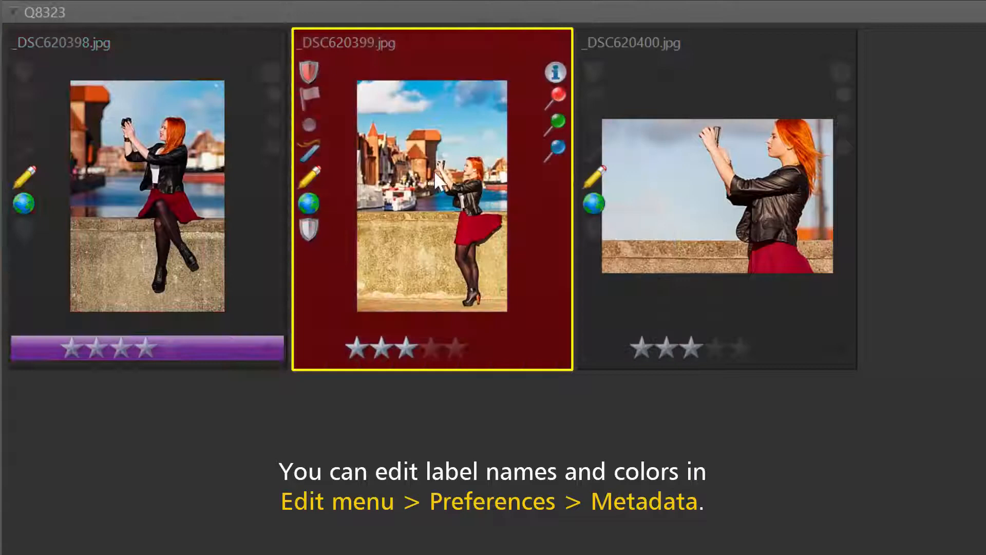
{"action": "left_click", "coordinate": [717, 199]}
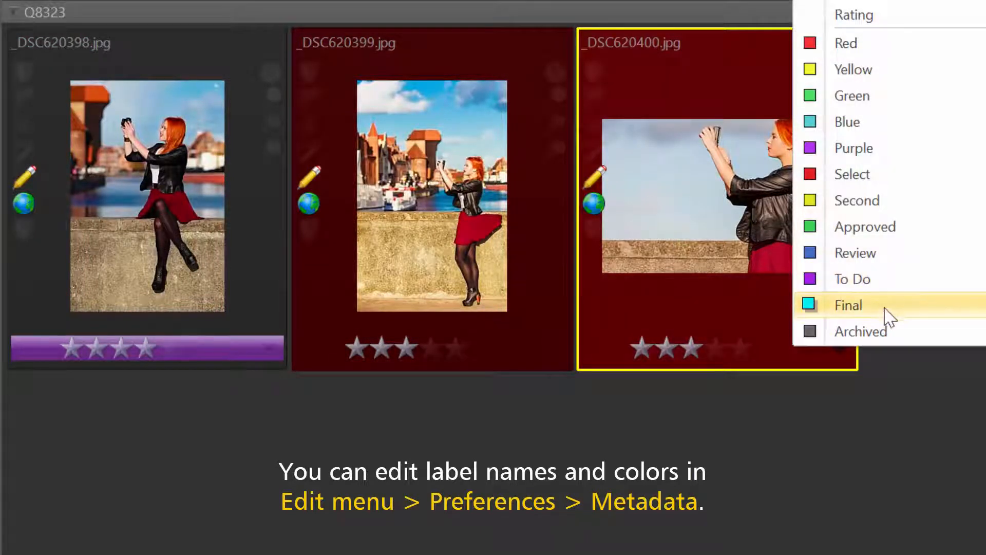
{"action": "left_click", "coordinate": [849, 304]}
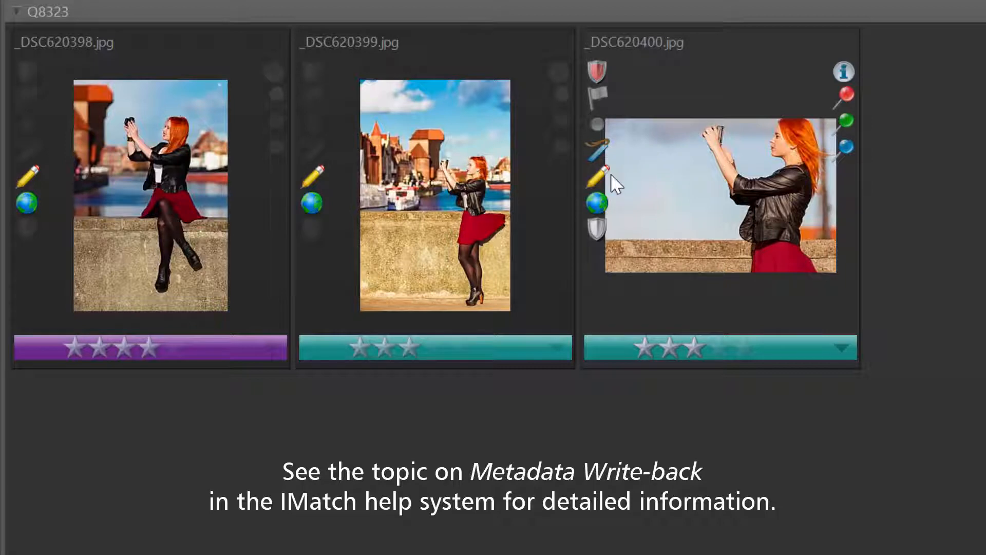
{"action": "mouse_move", "coordinate": [608, 180]}
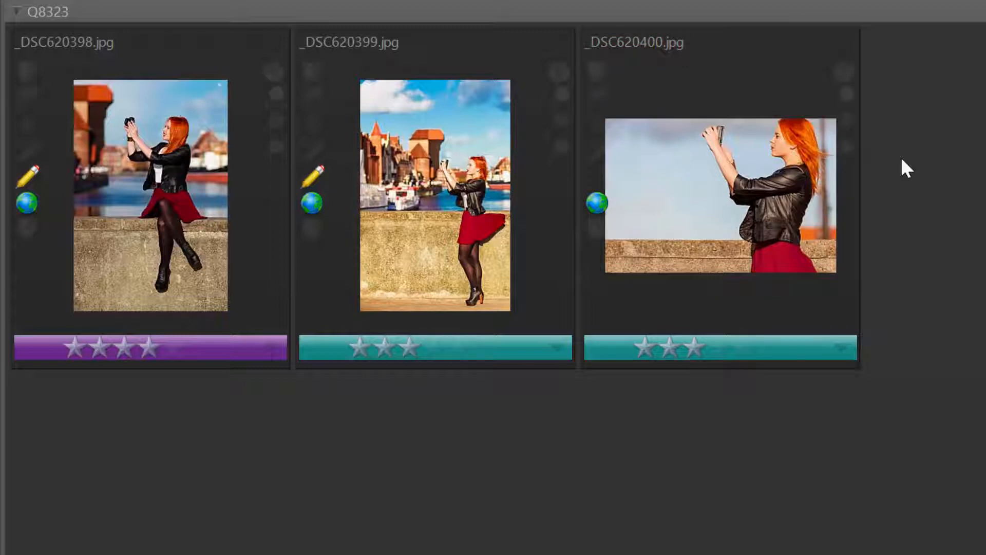
{"action": "mouse_move", "coordinate": [849, 384]}
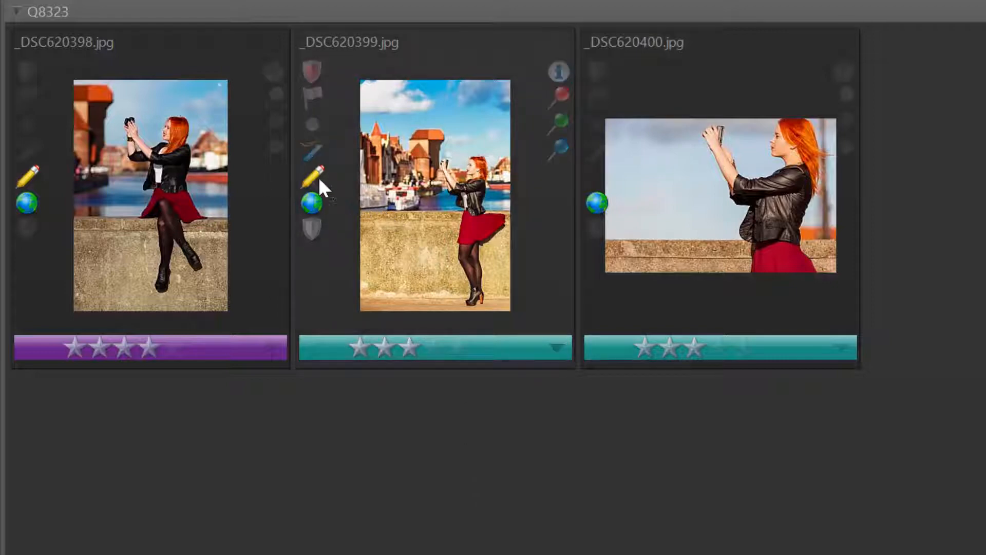
{"action": "mouse_move", "coordinate": [315, 174]}
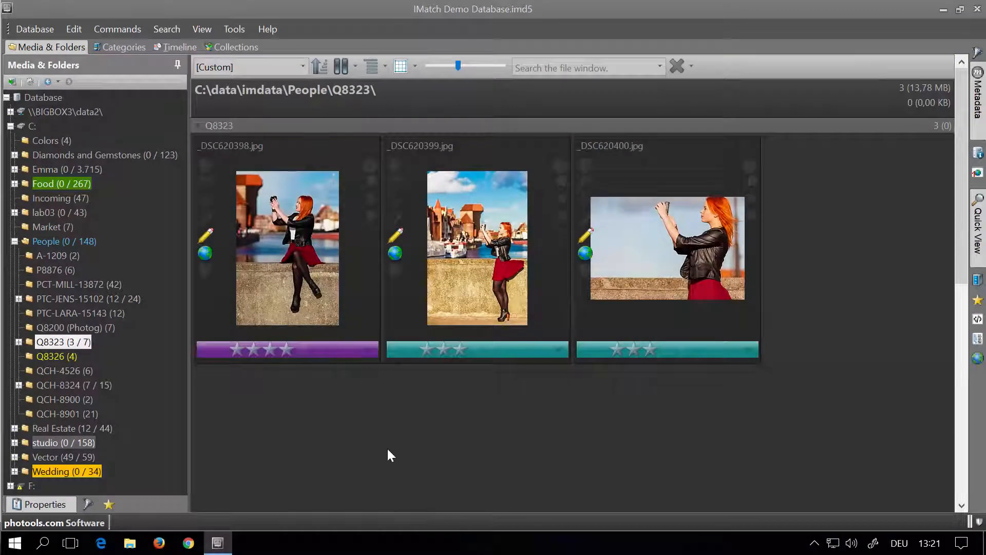
Step: Lower _DSC620398.jpg through one star and no stars, ending at three stars
{"action": "right_click", "coordinate": [287, 251]}
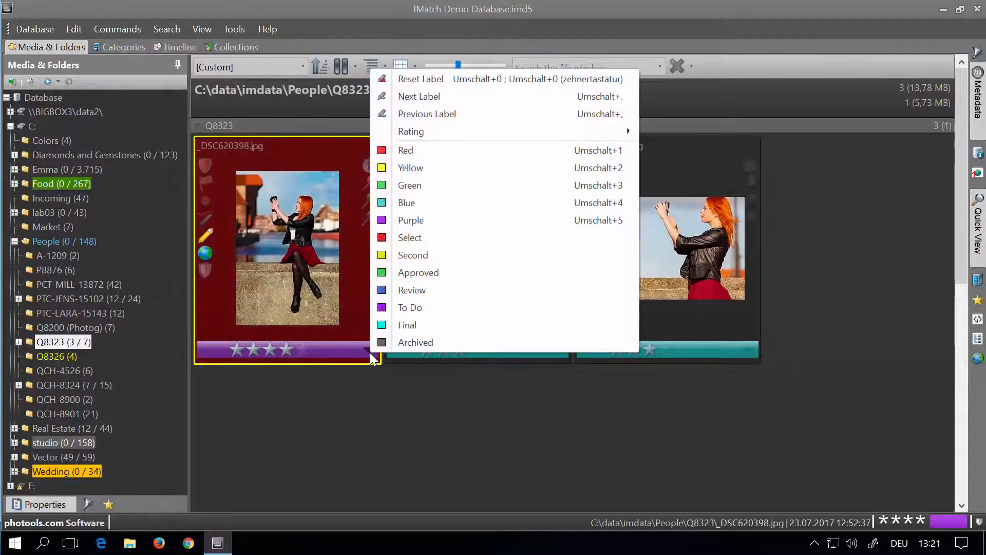
{"action": "mouse_move", "coordinate": [478, 120]}
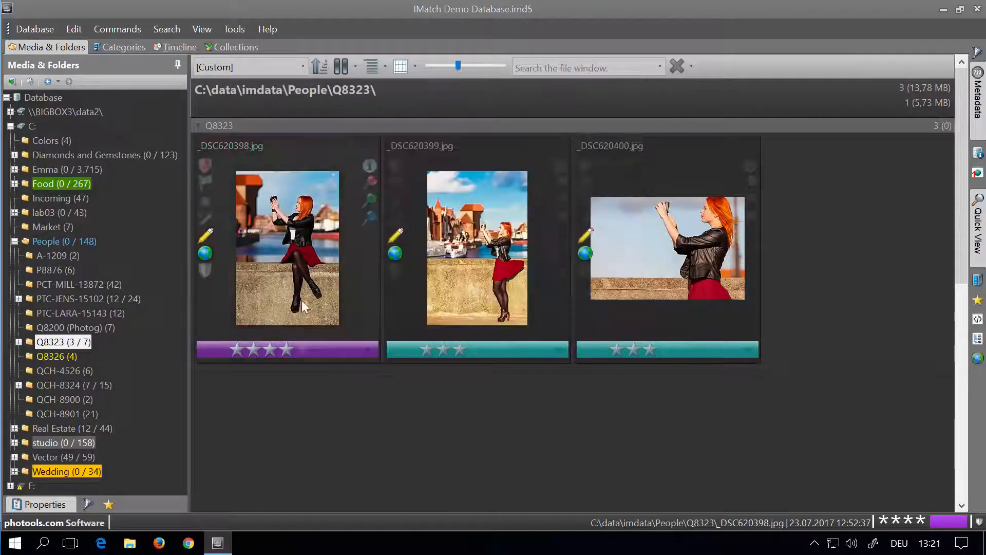
{"action": "right_click", "coordinate": [304, 307]}
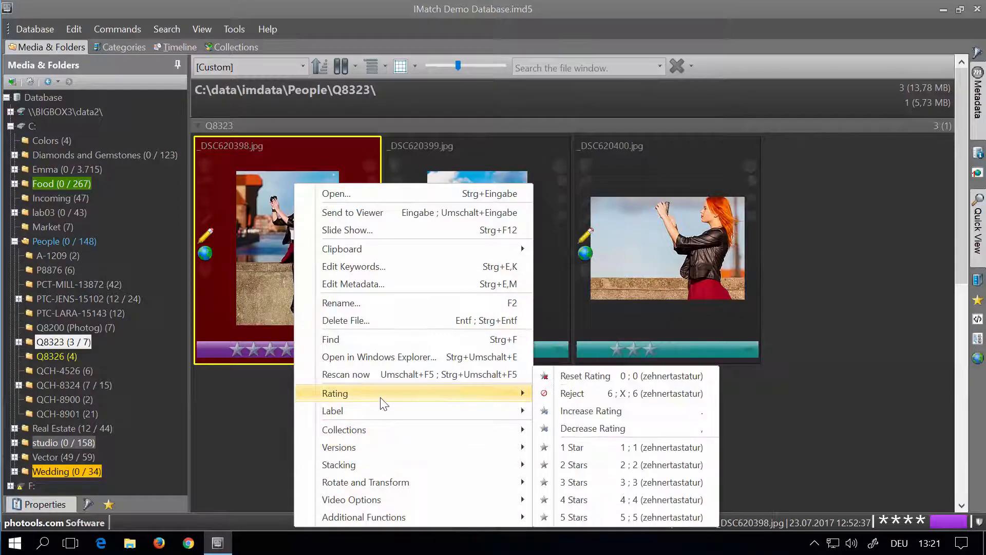
{"action": "mouse_move", "coordinate": [376, 421]}
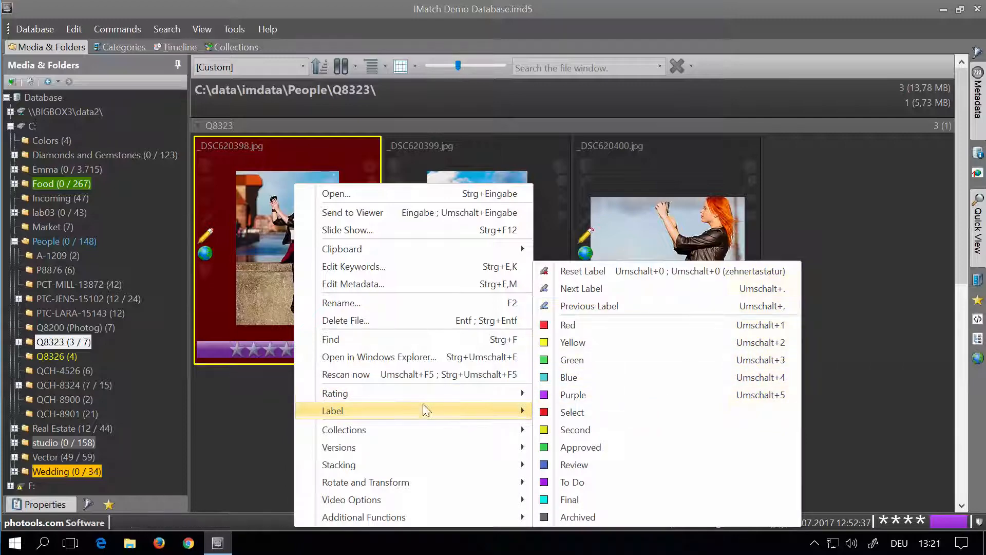
{"action": "mouse_move", "coordinate": [335, 394]}
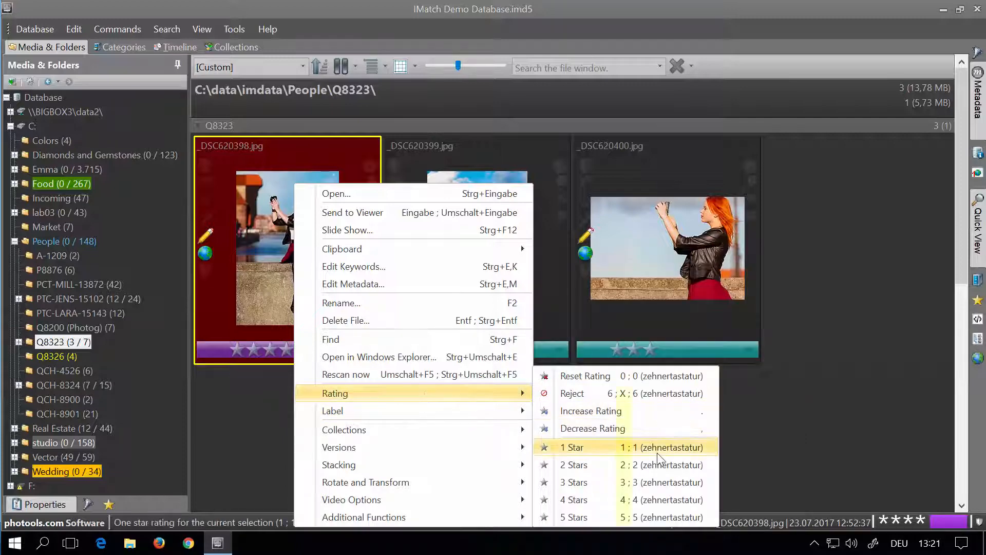
{"action": "left_click", "coordinate": [573, 447]}
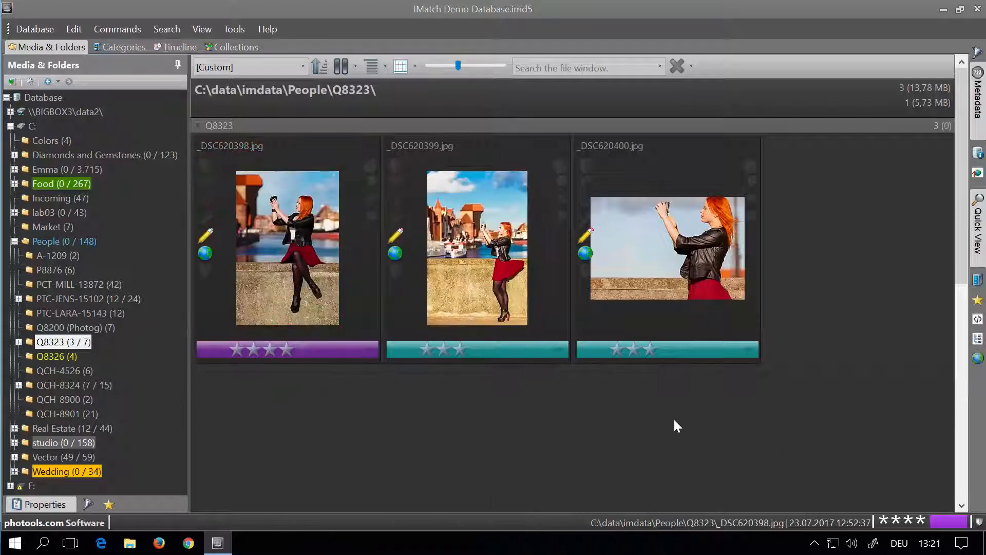
{"action": "left_click", "coordinate": [287, 247]}
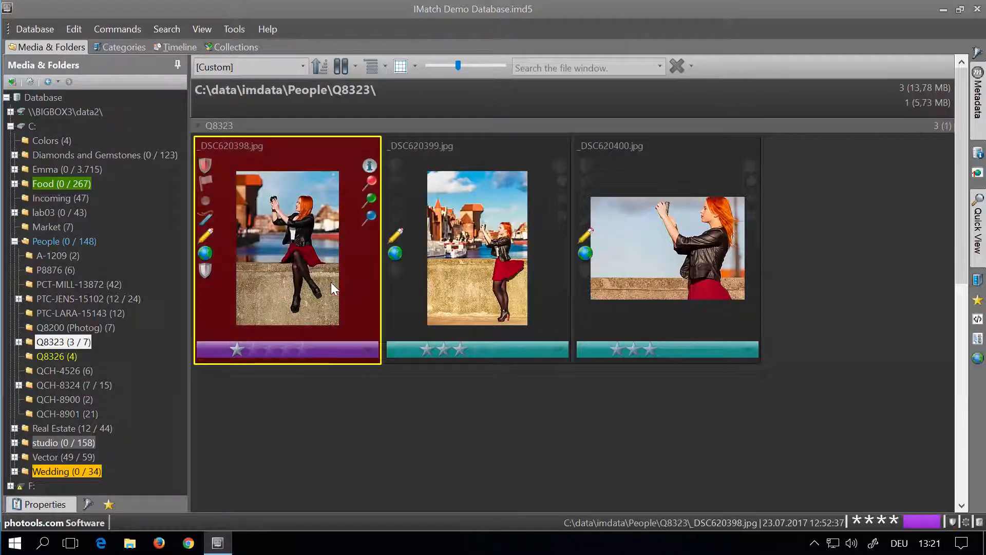
{"action": "left_click", "coordinate": [292, 349]}
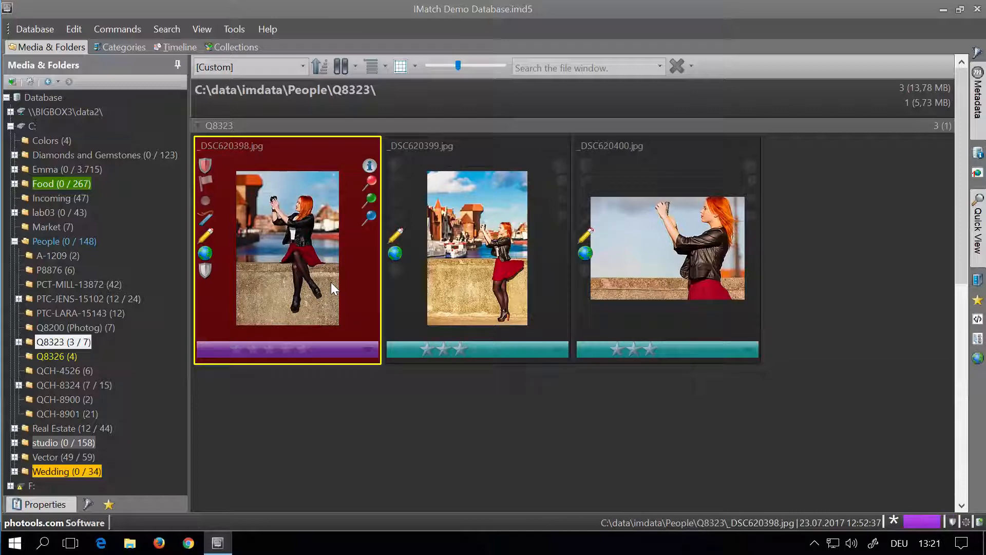
{"action": "left_click", "coordinate": [235, 349]}
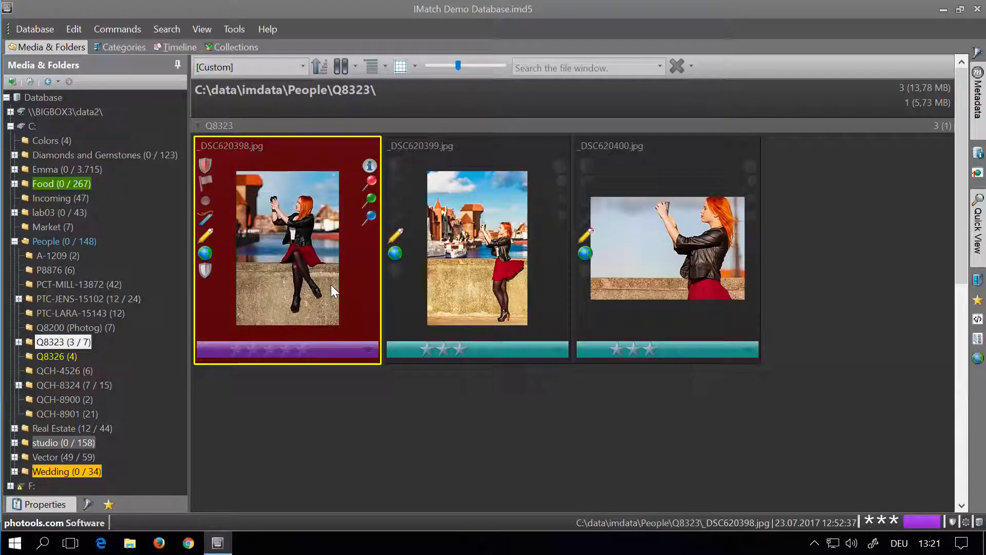
{"action": "mouse_move", "coordinate": [346, 296]}
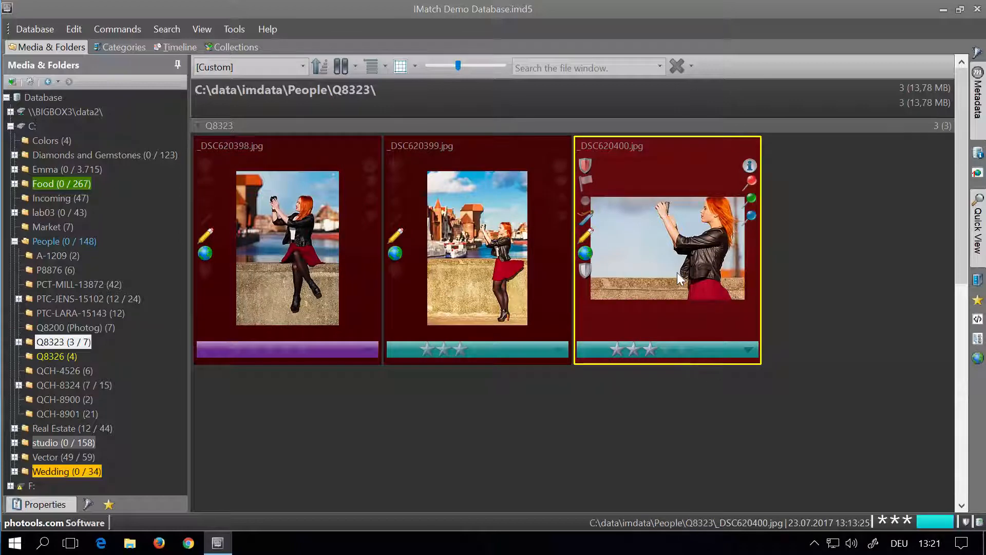
Step: Set the first photo's rating back to four stars
{"action": "left_click", "coordinate": [255, 349]}
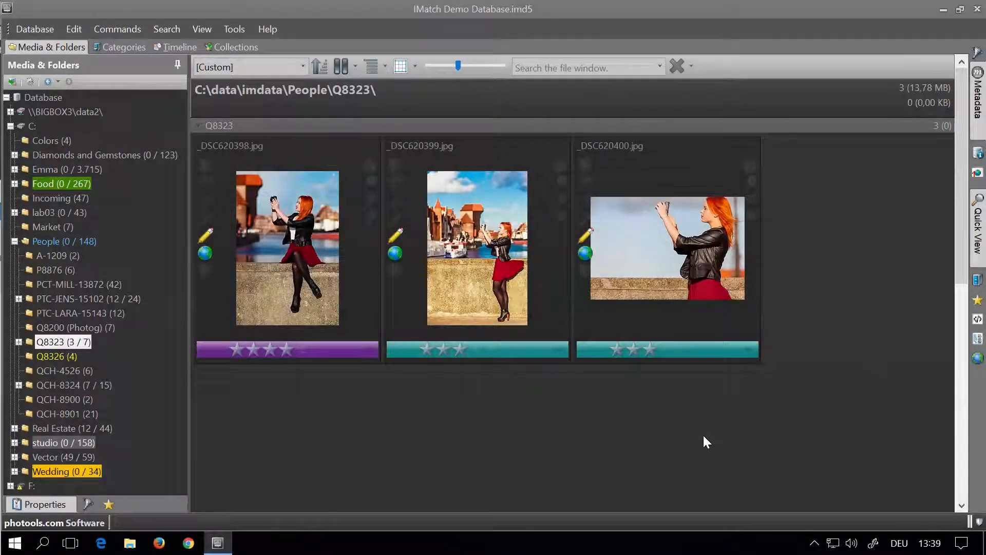
{"action": "mouse_move", "coordinate": [476, 247]}
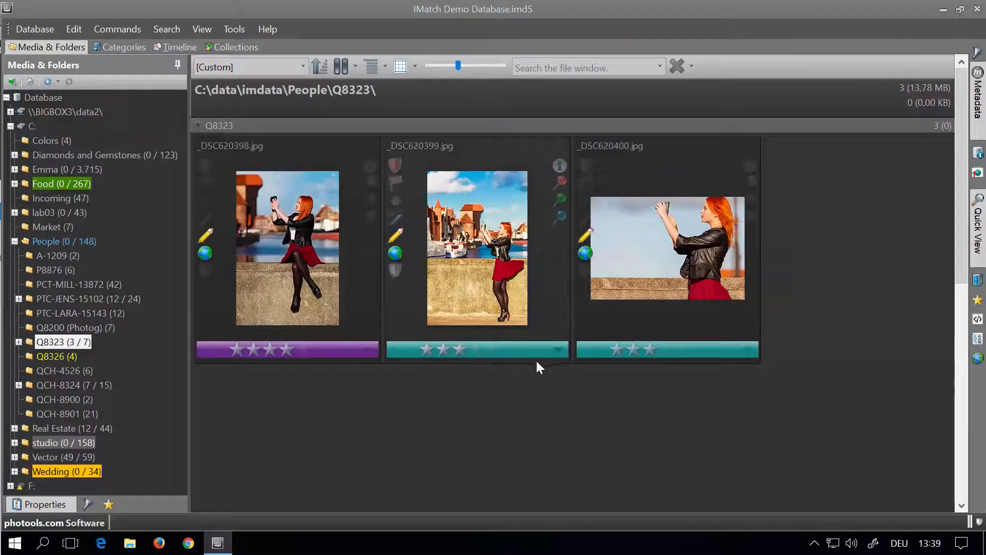
Step: Rate the second photo two stars, then use Edit > Undo to revert the trial changes
{"action": "left_click", "coordinate": [476, 248]}
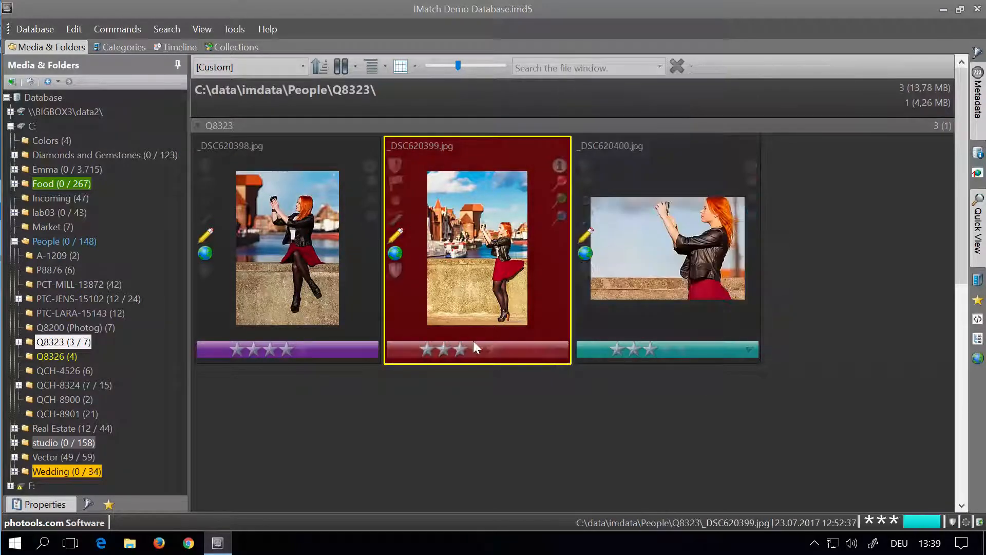
{"action": "left_click", "coordinate": [435, 350]}
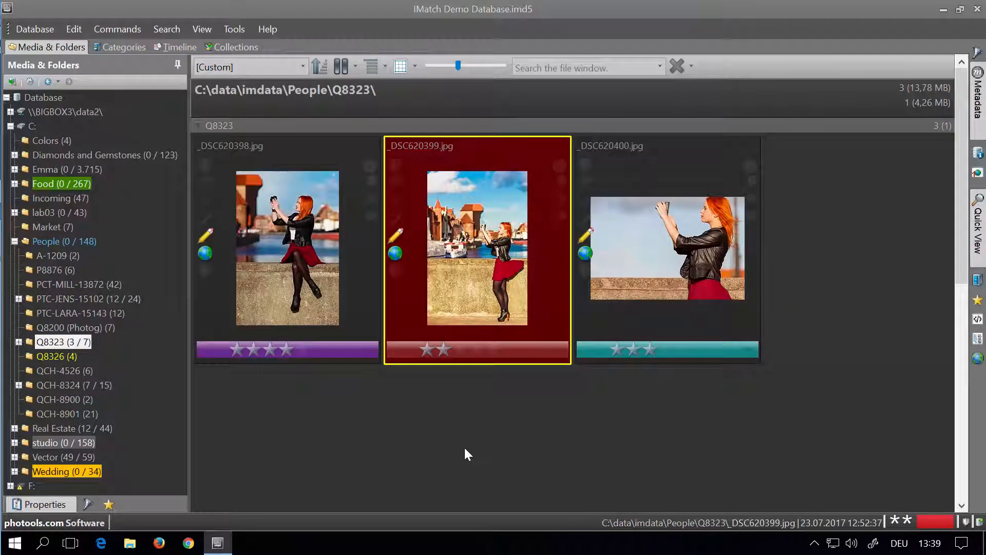
{"action": "left_click", "coordinate": [74, 28]}
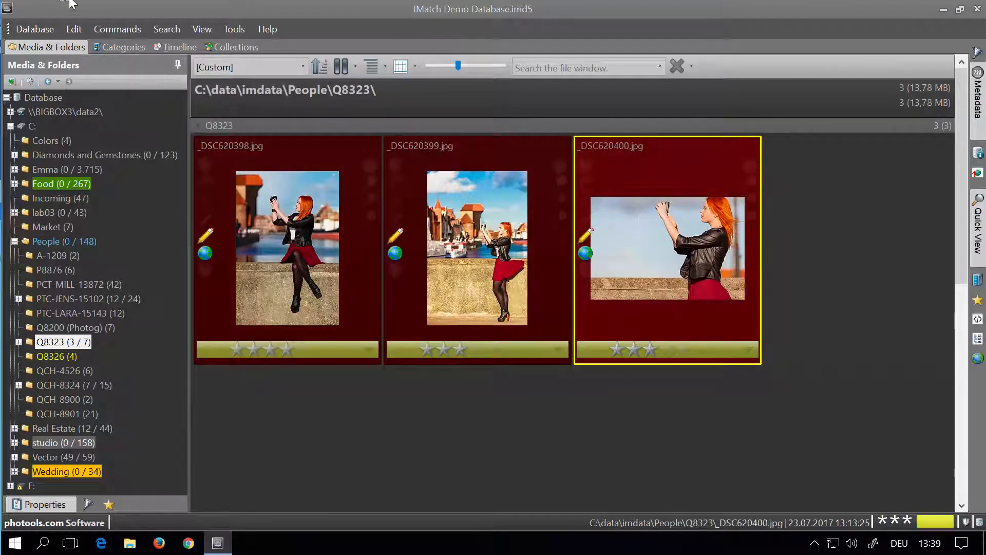
{"action": "left_click", "coordinate": [74, 29]}
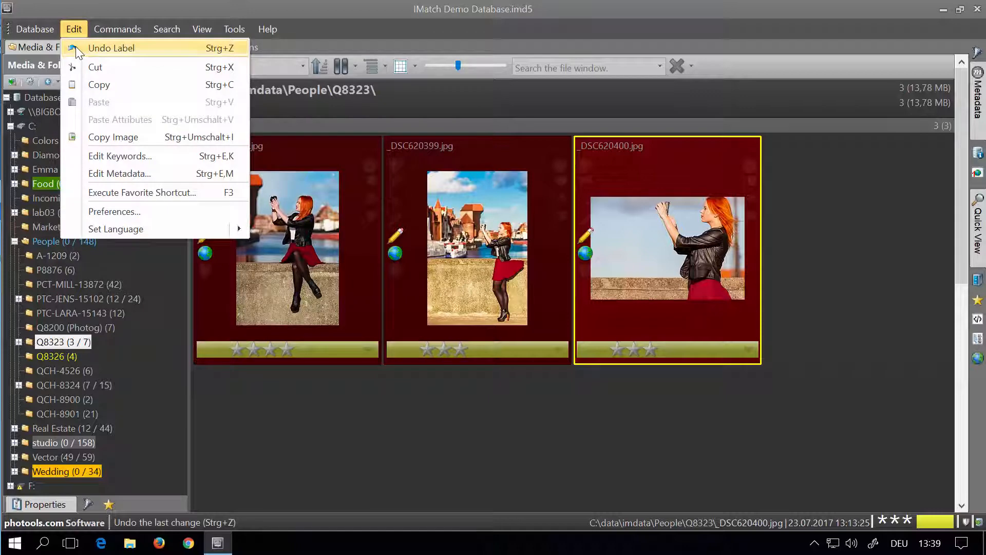
{"action": "left_click", "coordinate": [401, 401]}
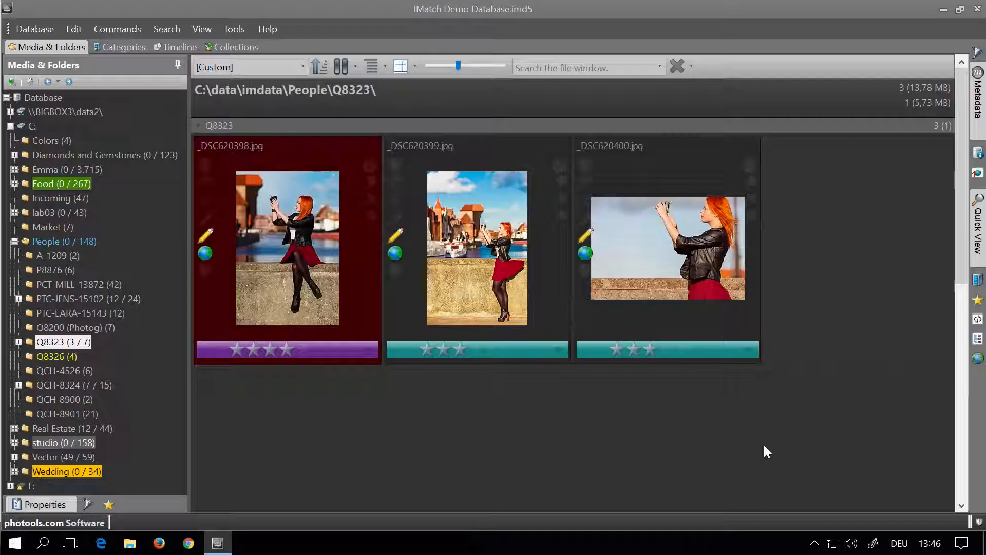
{"action": "mouse_move", "coordinate": [760, 454]}
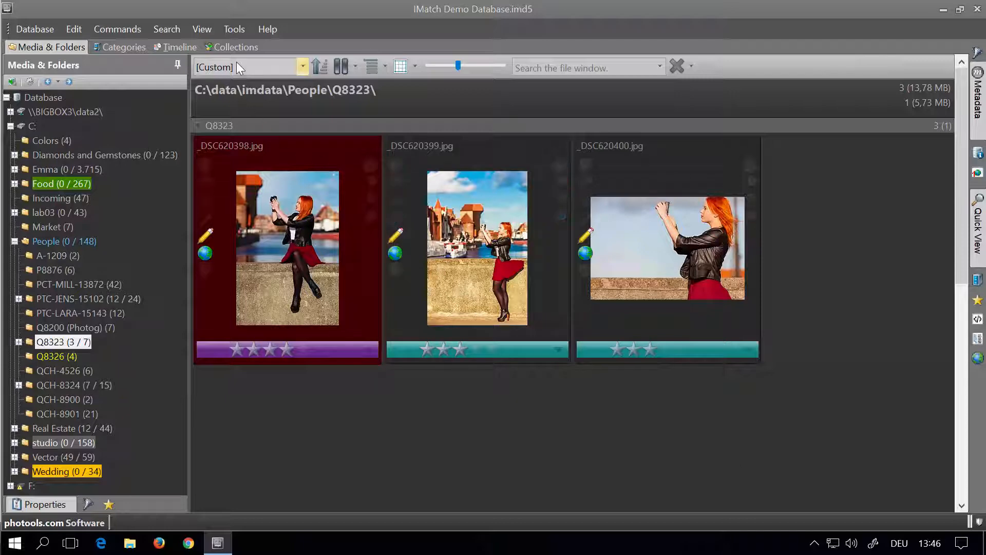
Step: Switch to Collections, expand Rating and select the two-star collection
{"action": "left_click", "coordinate": [235, 47]}
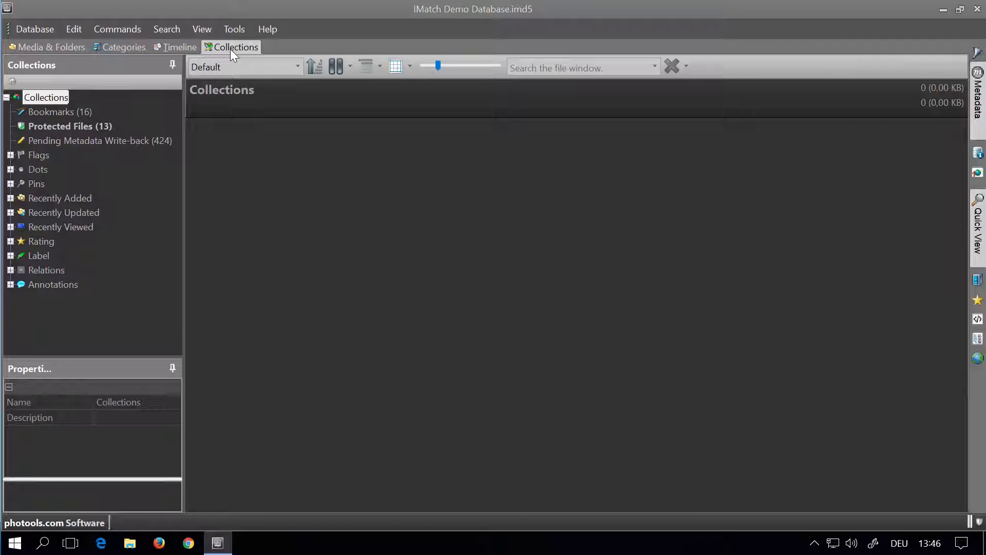
{"action": "mouse_move", "coordinate": [163, 248]}
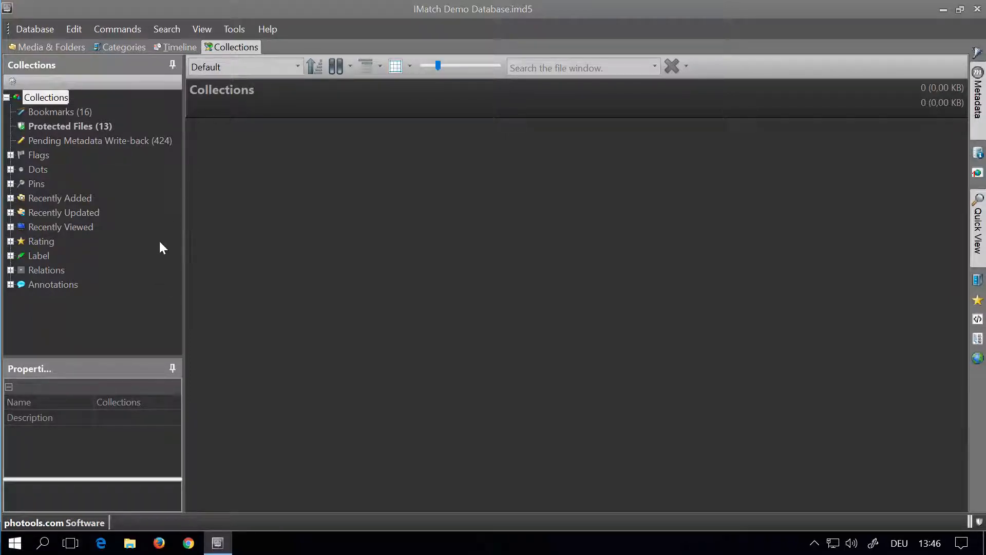
{"action": "mouse_move", "coordinate": [156, 191]}
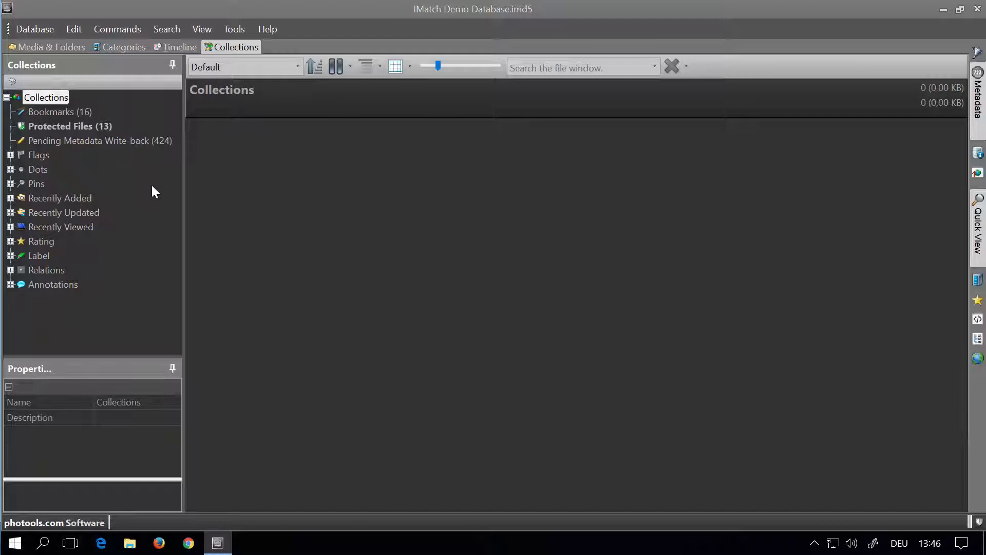
{"action": "mouse_move", "coordinate": [19, 280]}
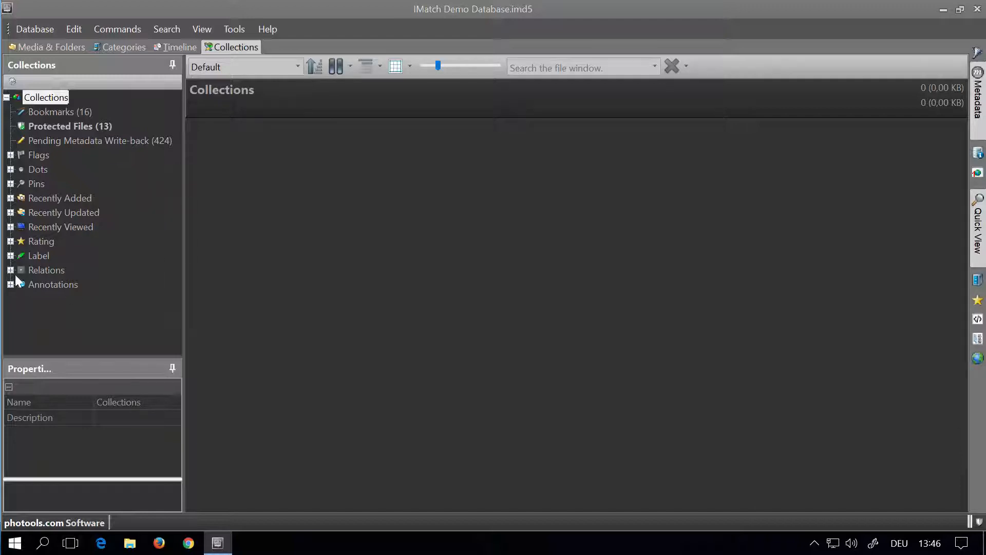
{"action": "left_click", "coordinate": [10, 241]}
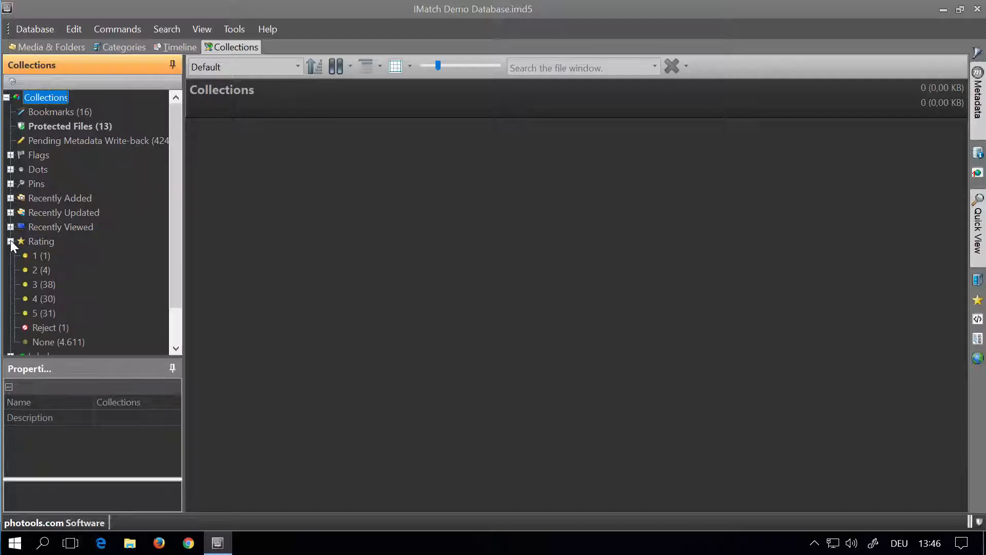
{"action": "scroll", "scroll_direction": "down", "scroll_amount": 3}
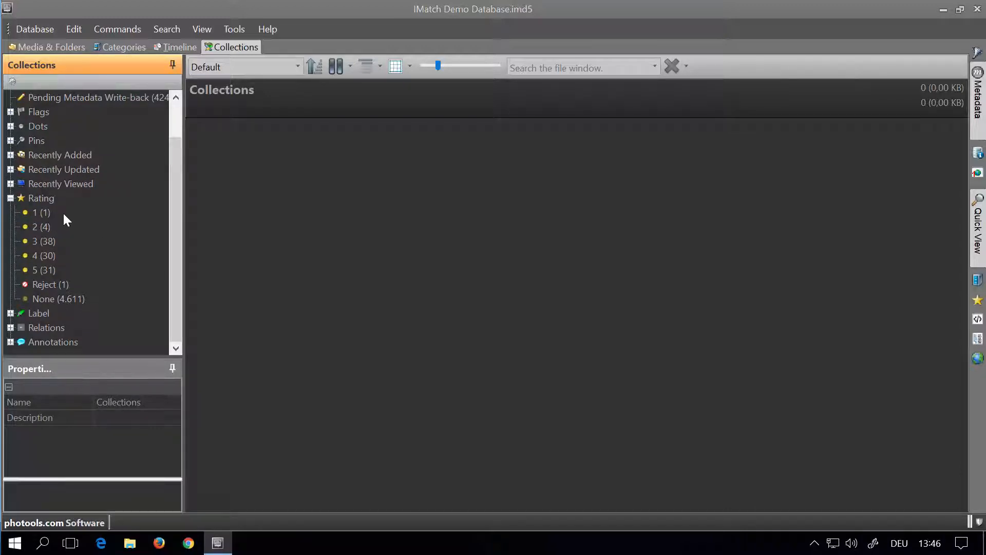
{"action": "mouse_move", "coordinate": [70, 241]}
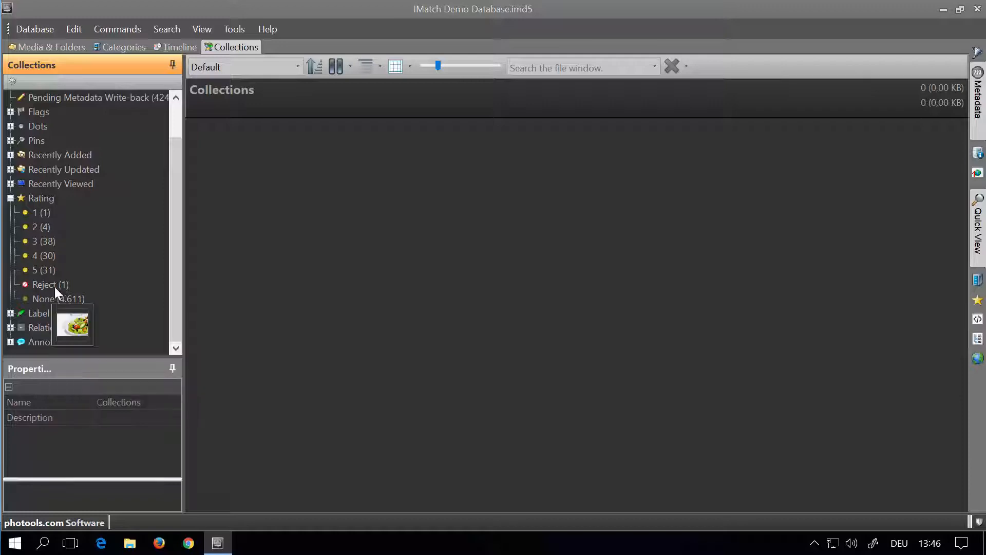
{"action": "left_click", "coordinate": [39, 226]}
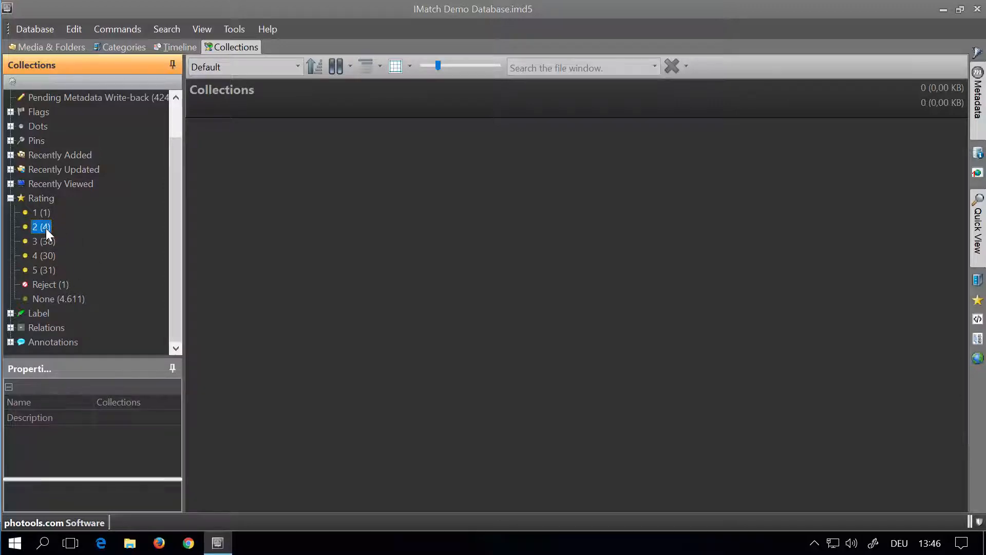
Step: View the two-star then three-star collections, then collapse the Rating levels
{"action": "left_click", "coordinate": [40, 226]}
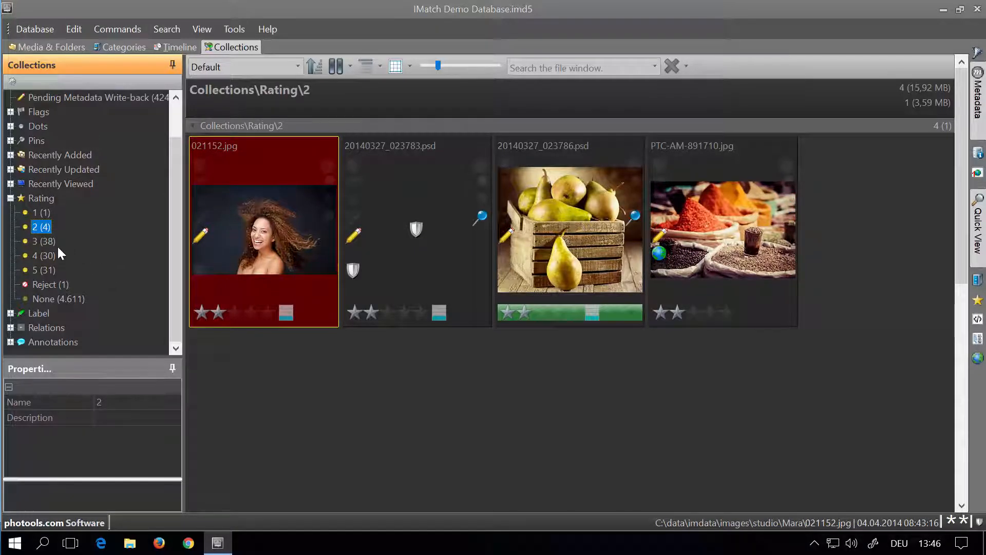
{"action": "left_click", "coordinate": [42, 240]}
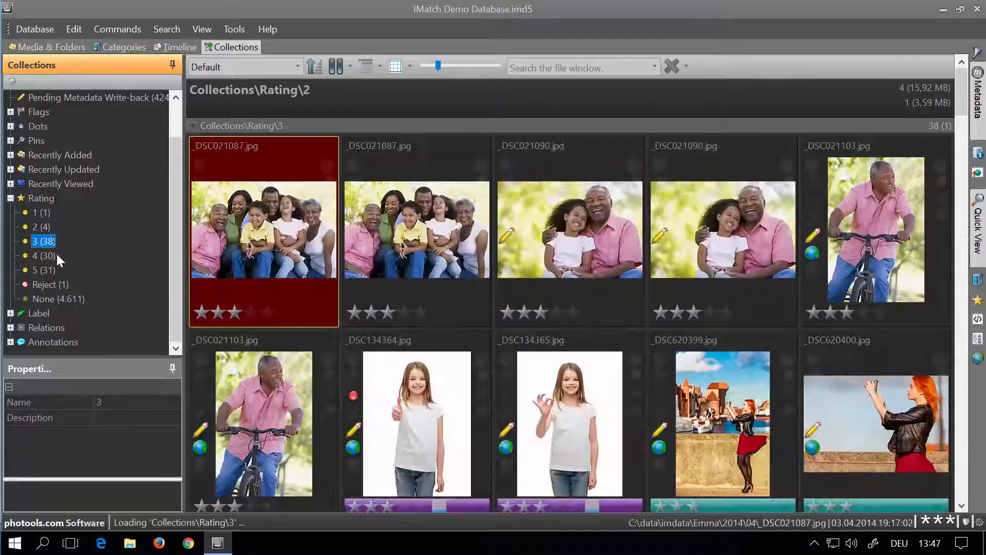
{"action": "left_click", "coordinate": [43, 240]}
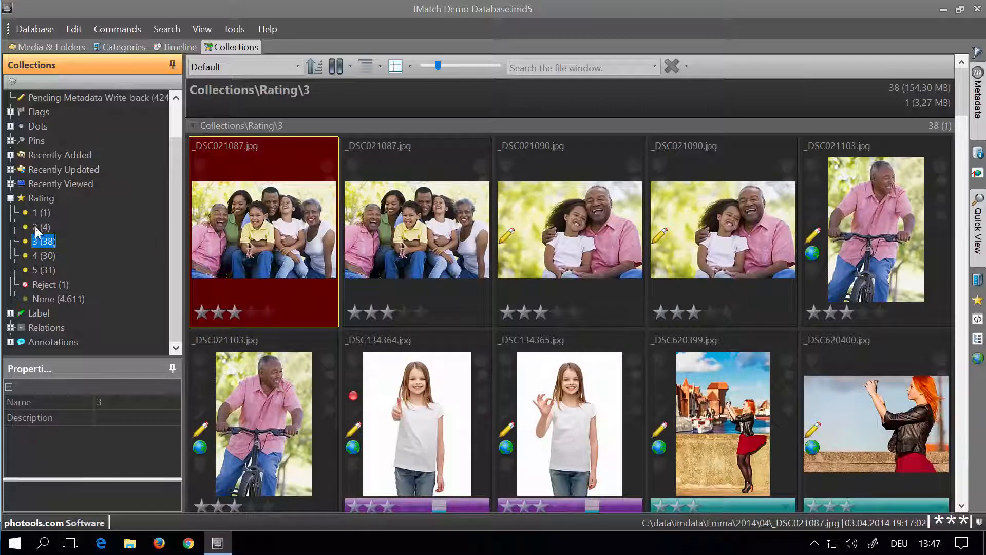
{"action": "mouse_move", "coordinate": [52, 218]}
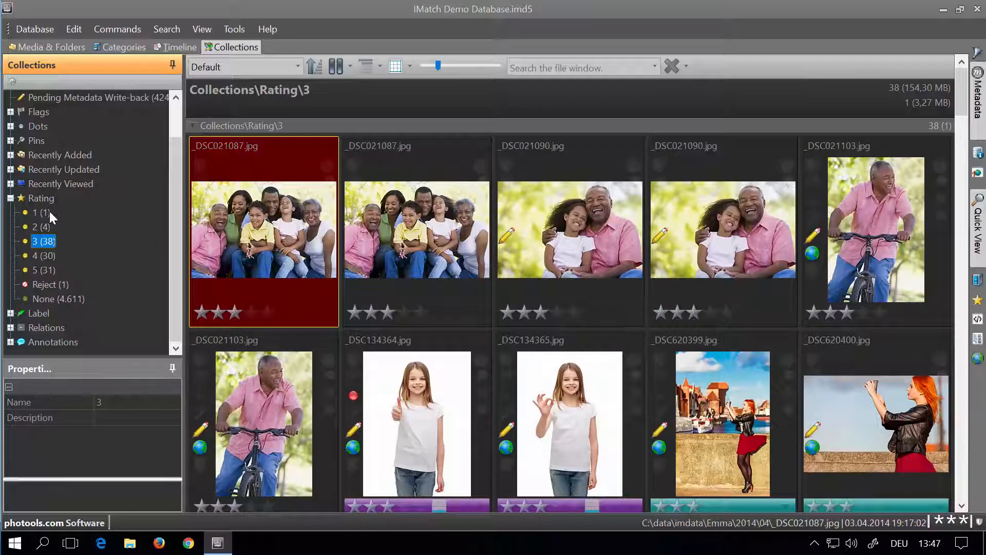
{"action": "left_click", "coordinate": [36, 212]}
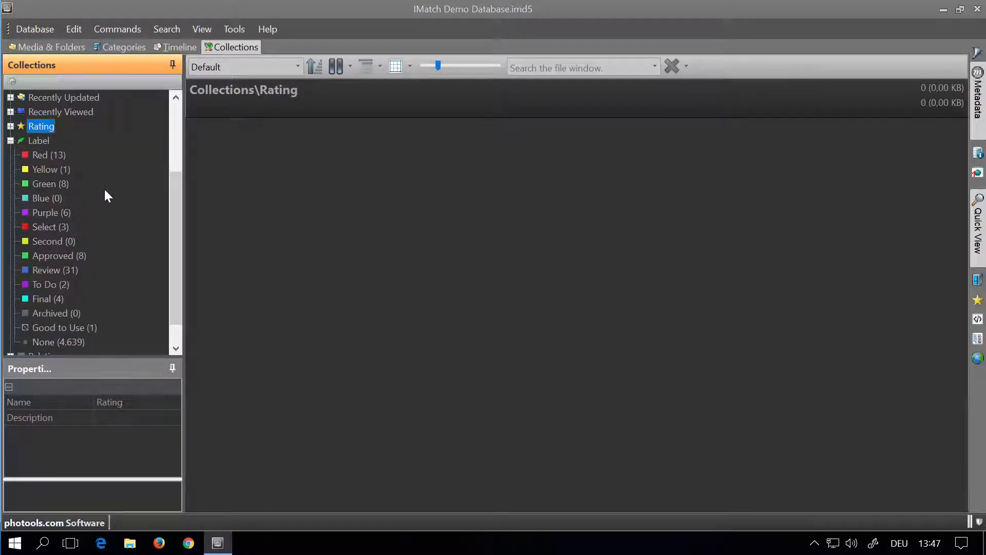
{"action": "mouse_move", "coordinate": [136, 223]}
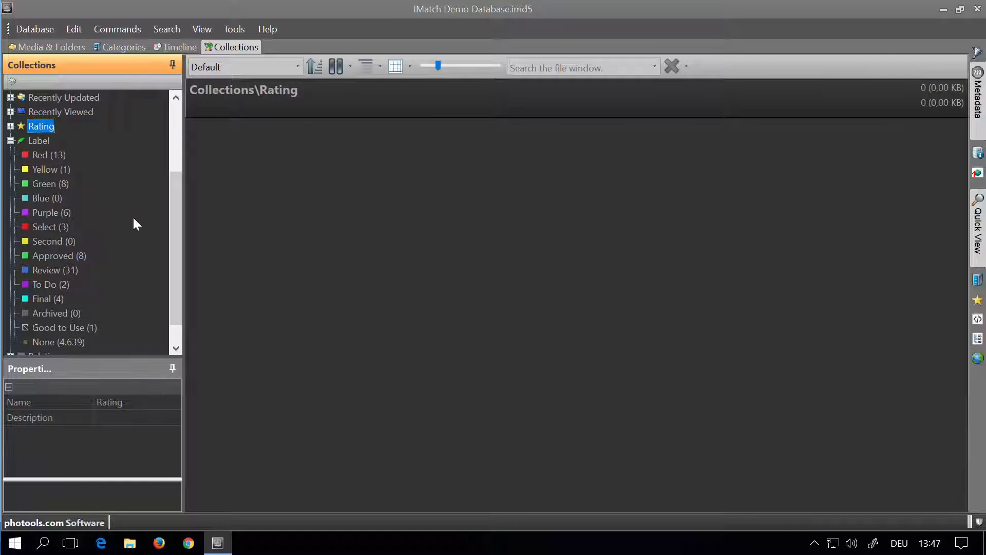
{"action": "mouse_move", "coordinate": [117, 234]}
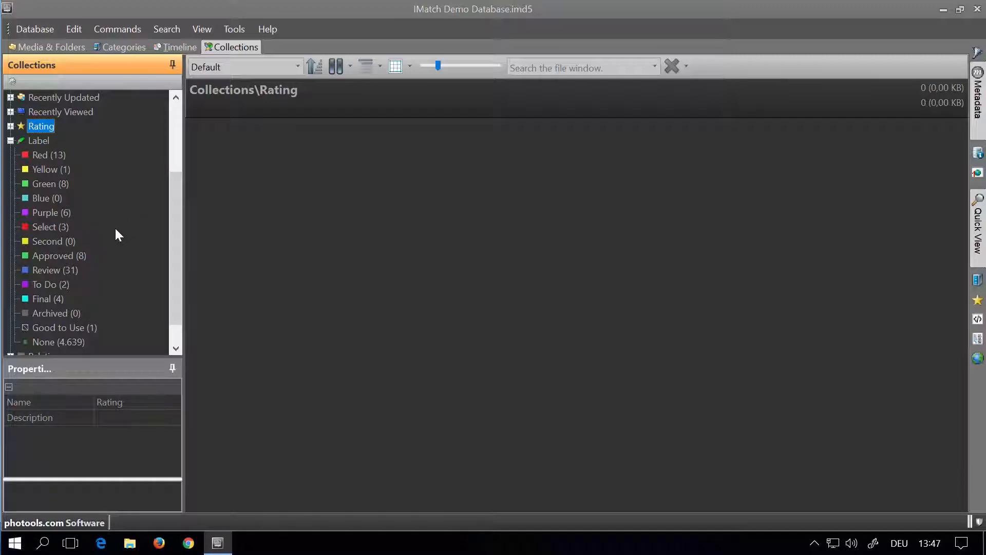
Step: Show the Select label collection, then return to the Media & Folders view
{"action": "left_click", "coordinate": [44, 226]}
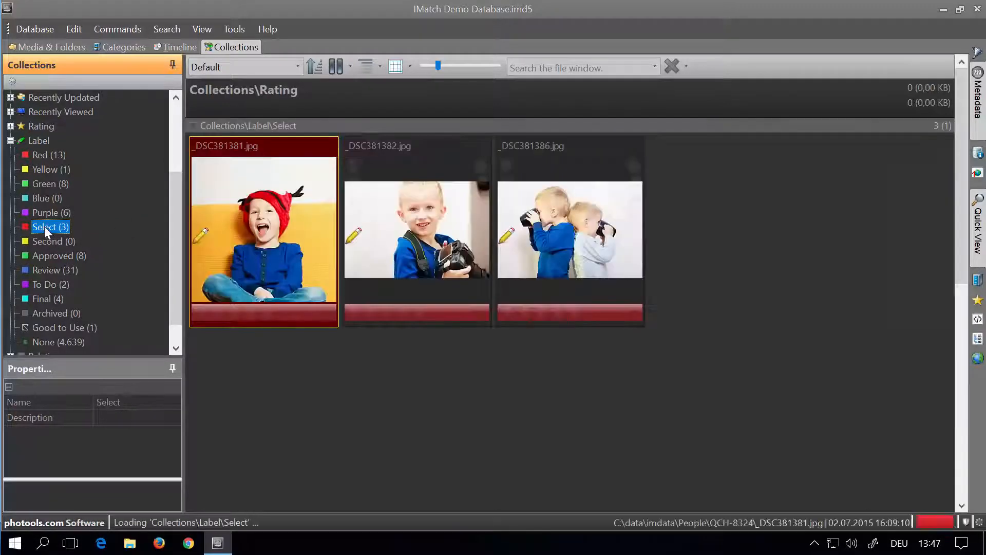
{"action": "left_click", "coordinate": [46, 226]}
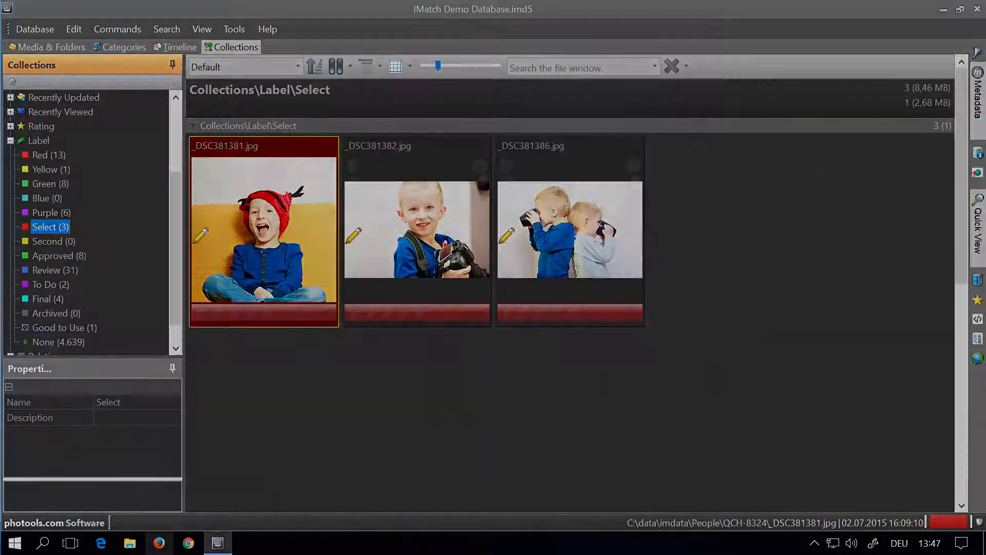
{"action": "left_click", "coordinate": [52, 48]}
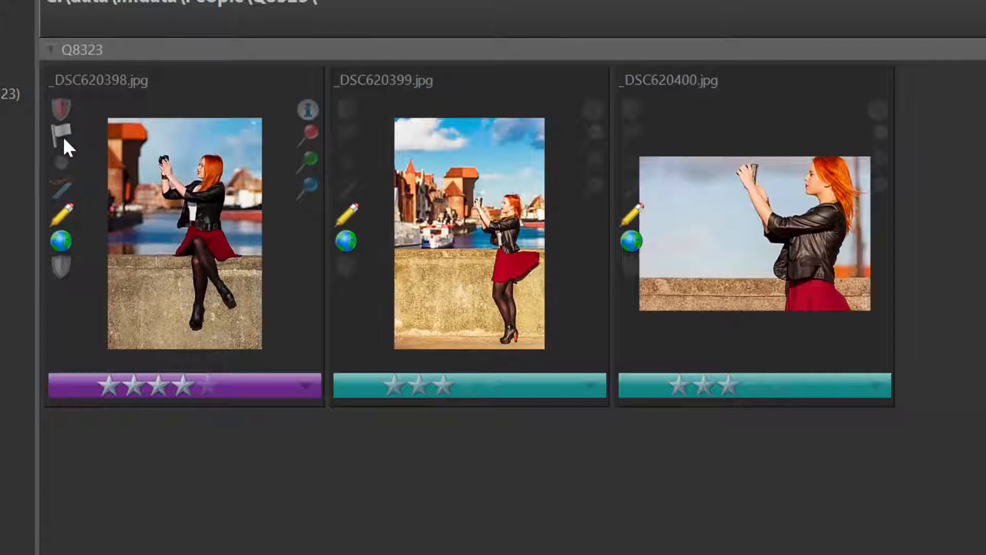
Step: Bookmark the first photo and give the middle photo _DSC620399.jpg a red dot
{"action": "left_click", "coordinate": [62, 134]}
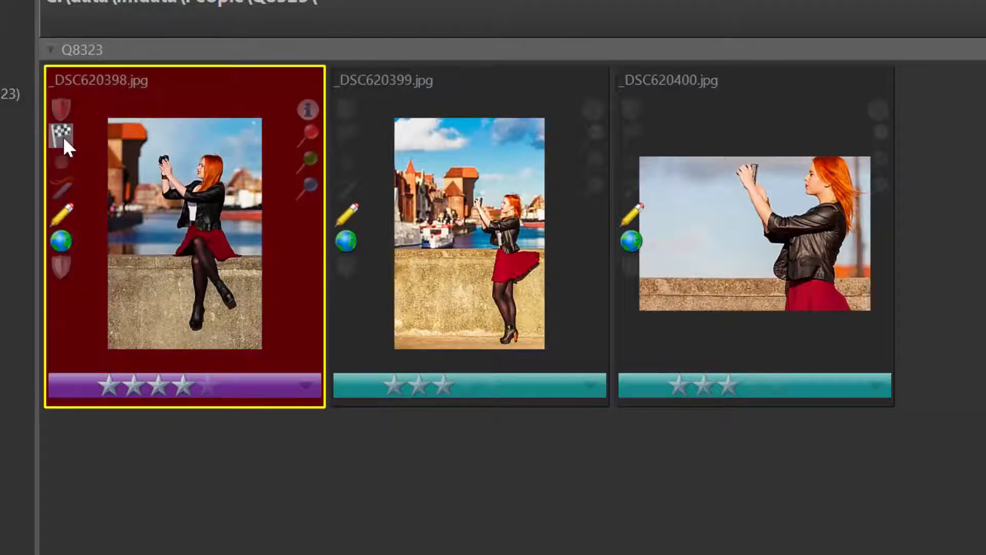
{"action": "left_click", "coordinate": [62, 134]}
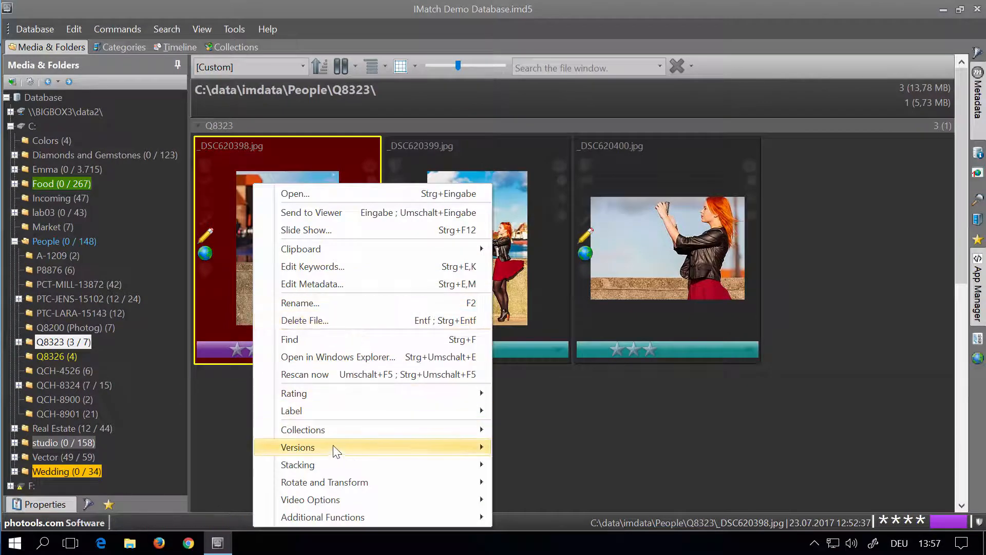
{"action": "mouse_move", "coordinate": [302, 429]}
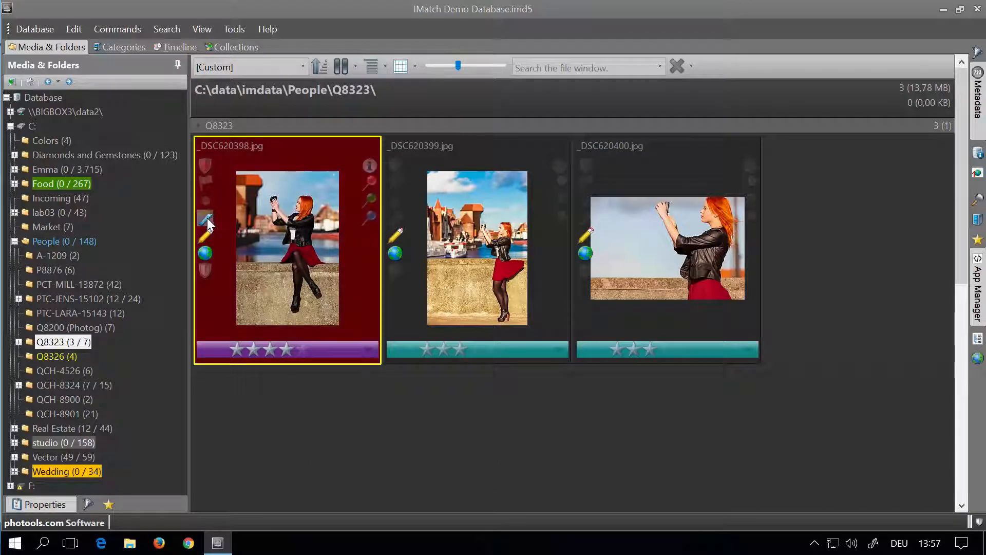
{"action": "left_click", "coordinate": [477, 247]}
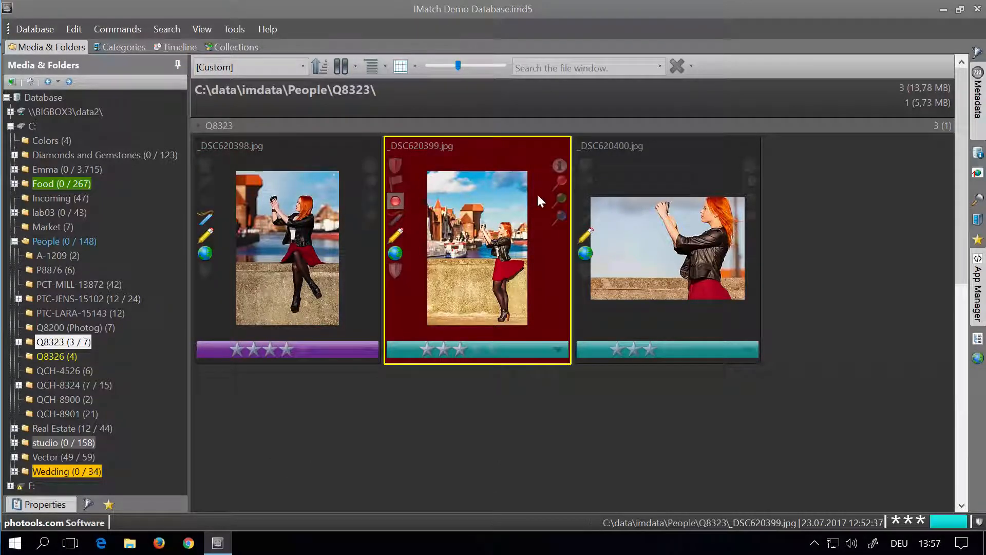
{"action": "left_click", "coordinate": [668, 246]}
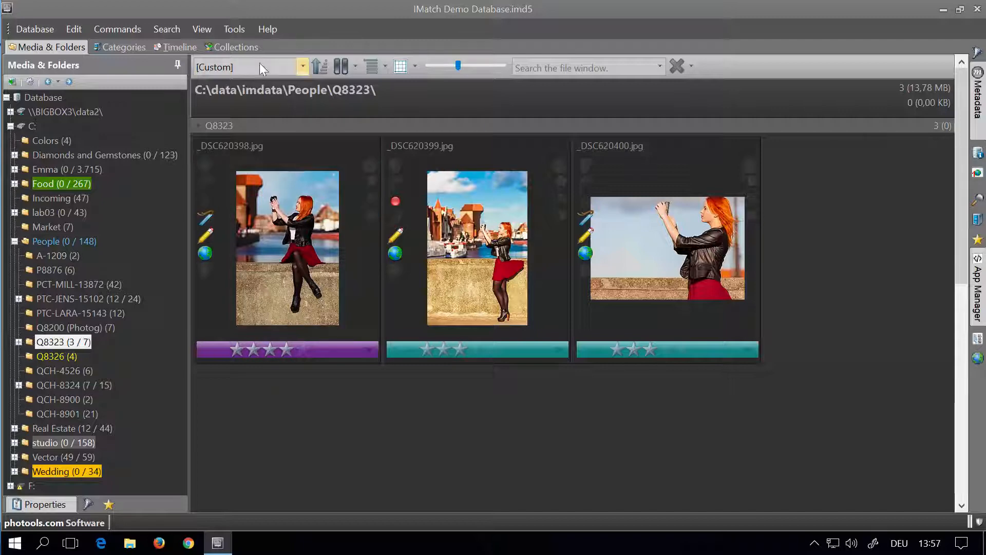
Step: View the Bookmarks and Red dot collections, then return to the Q8323 folder
{"action": "left_click", "coordinate": [236, 48]}
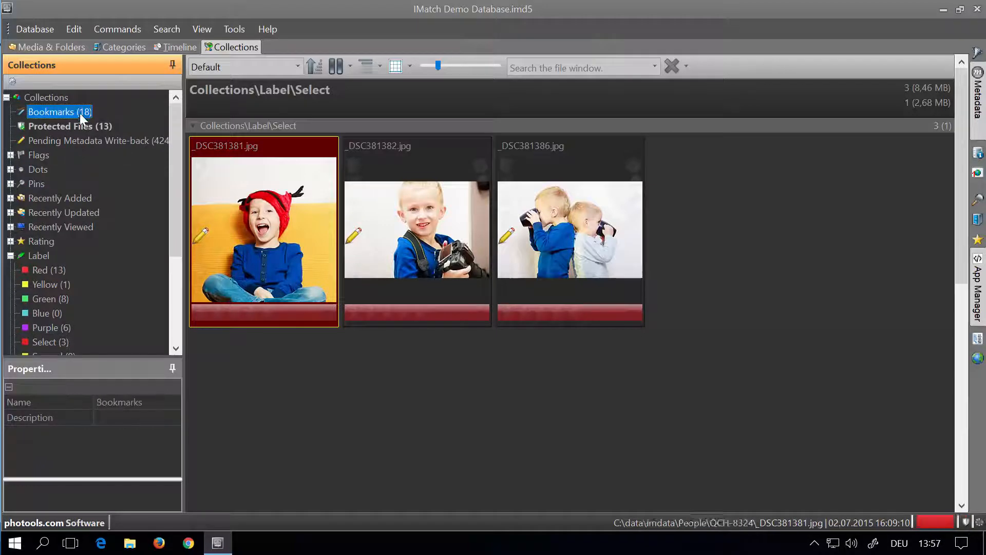
{"action": "left_click", "coordinate": [58, 111]}
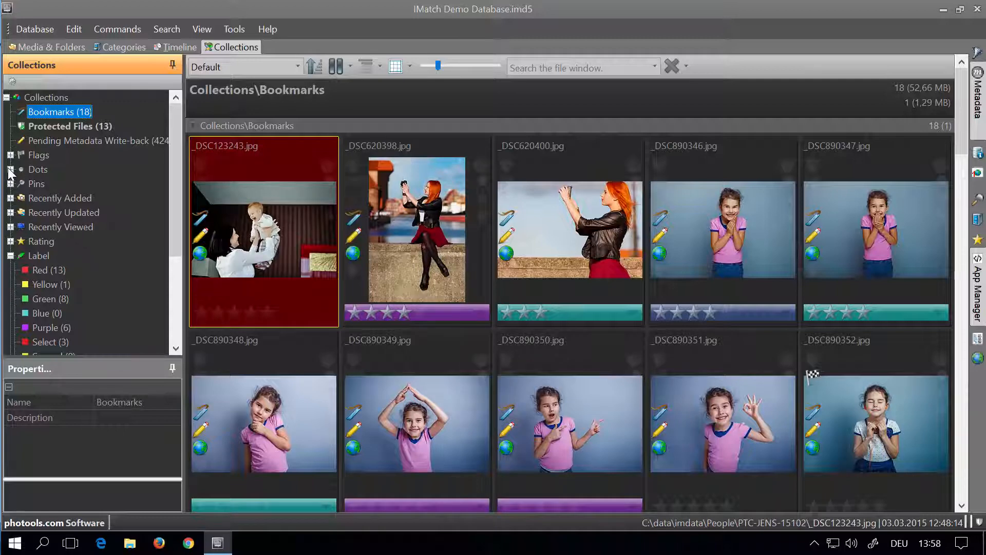
{"action": "left_click", "coordinate": [9, 169]}
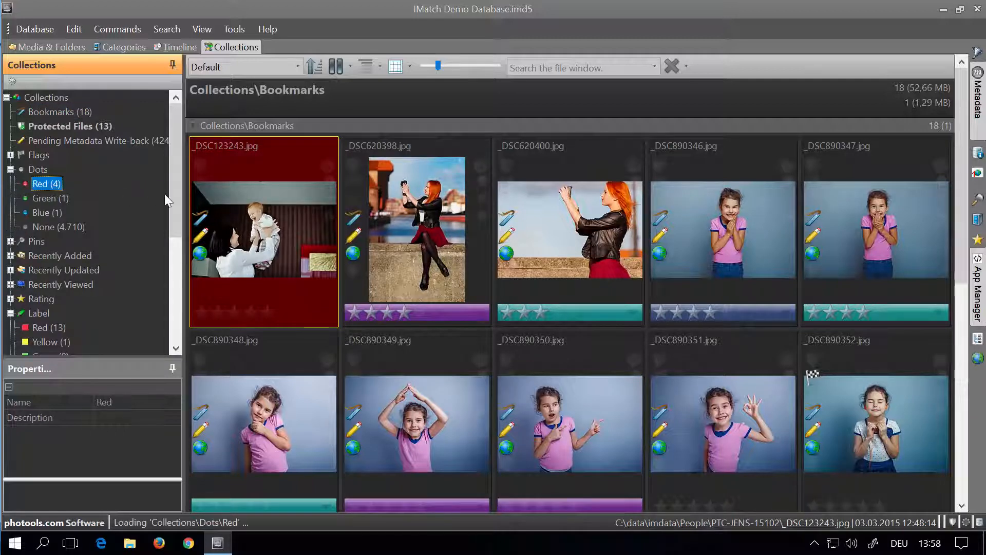
{"action": "left_click", "coordinate": [46, 183]}
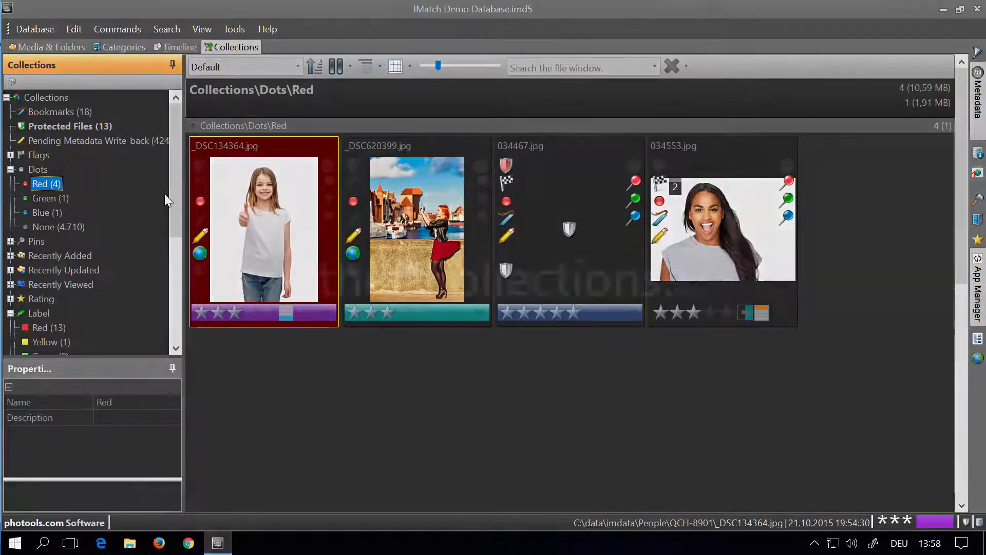
{"action": "left_click", "coordinate": [52, 47]}
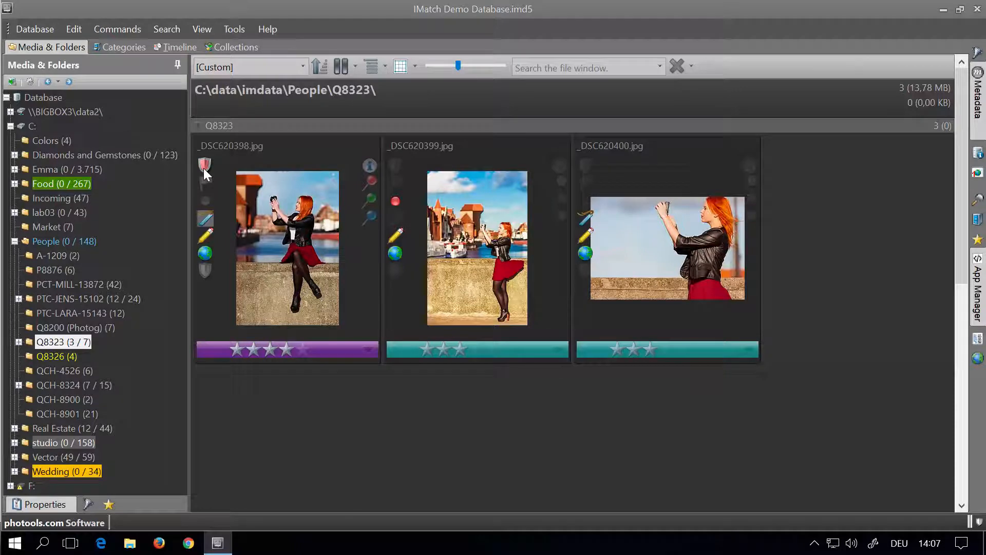
{"action": "left_click", "coordinate": [204, 167]}
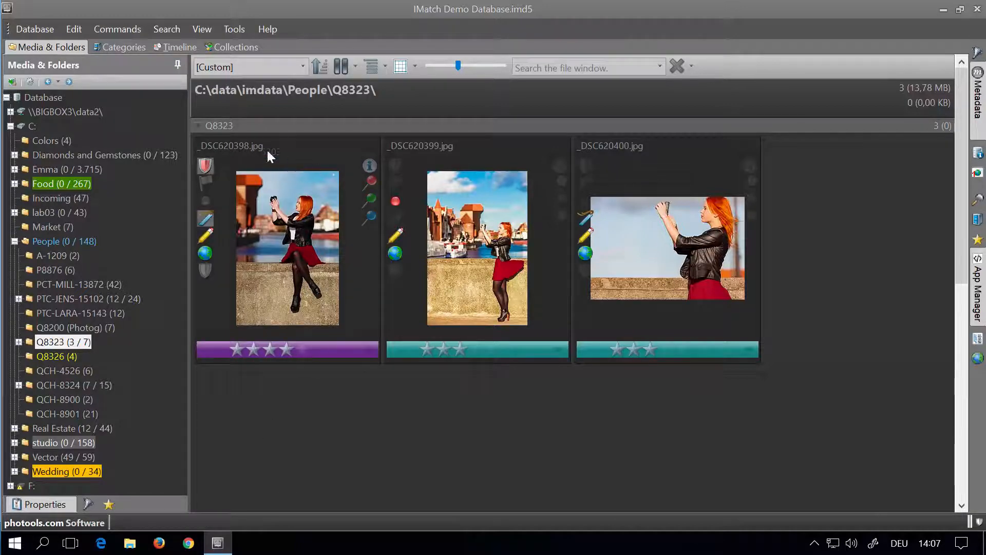
{"action": "mouse_move", "coordinate": [345, 385]}
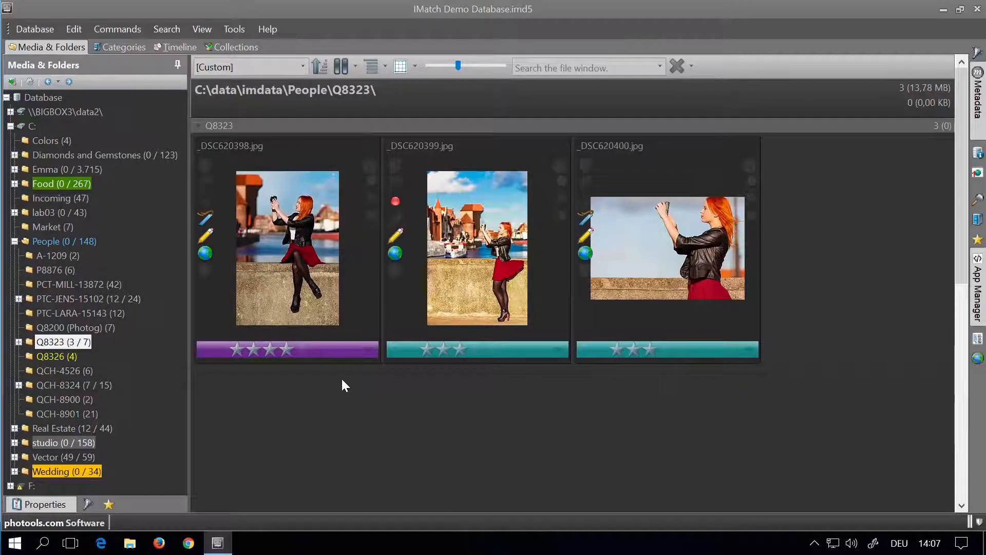
{"action": "mouse_move", "coordinate": [369, 165]}
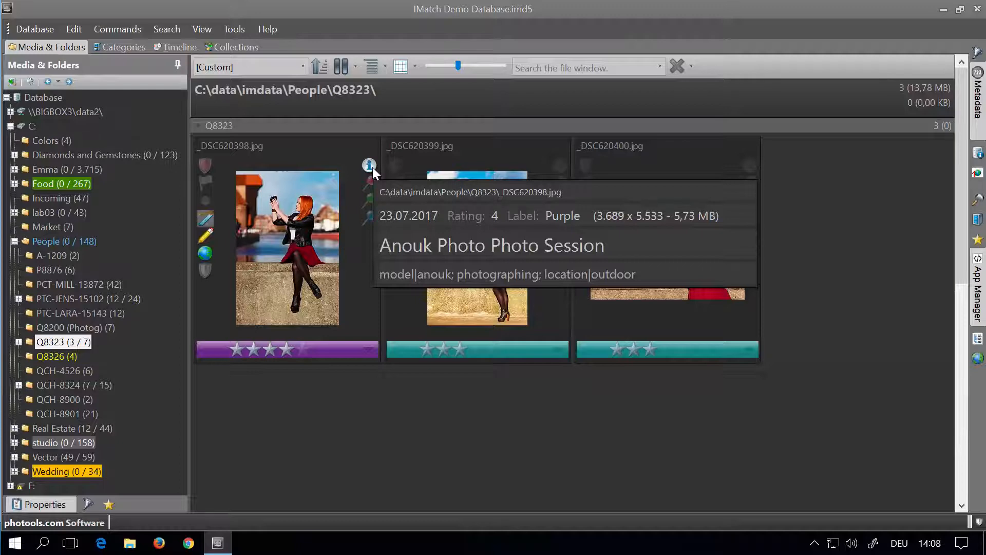
{"action": "mouse_move", "coordinate": [460, 183]}
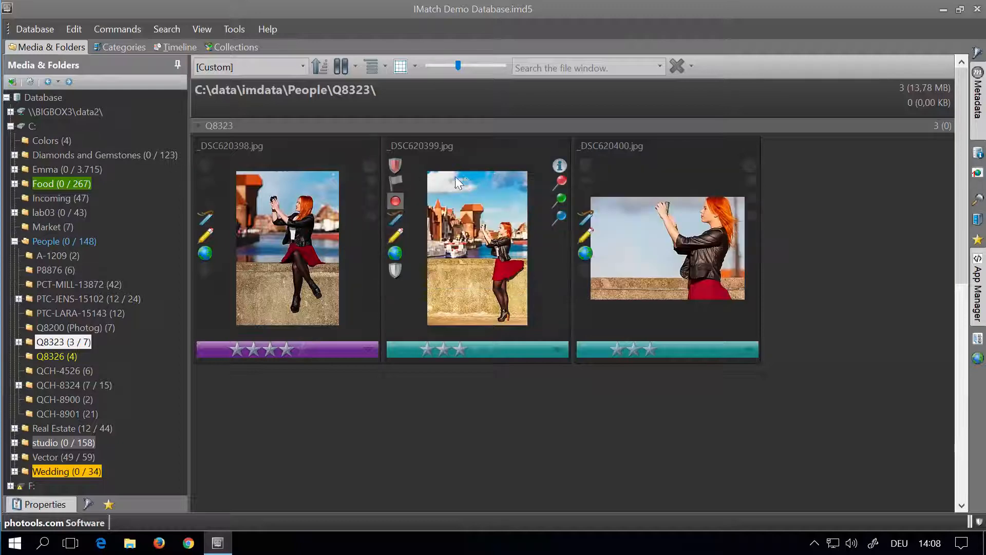
{"action": "mouse_move", "coordinate": [560, 165]}
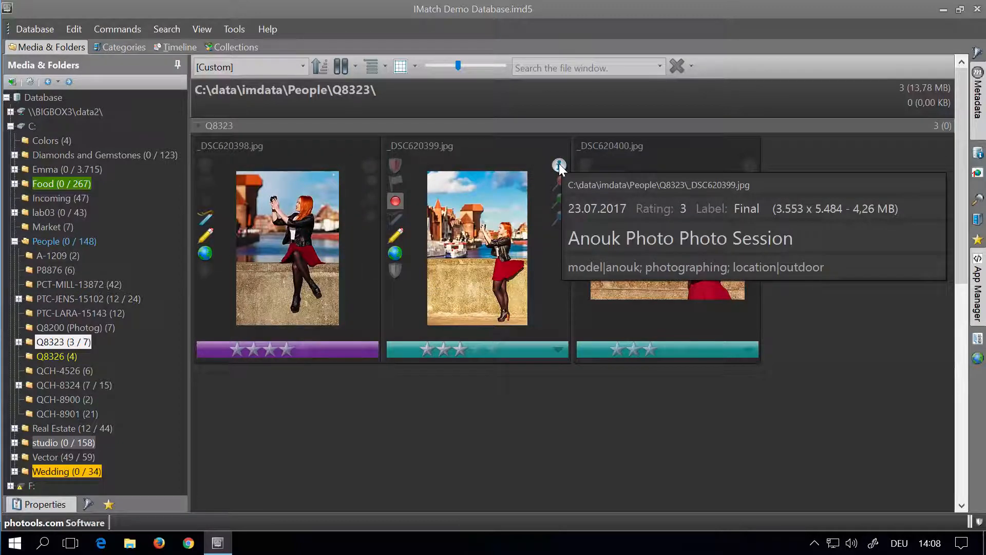
{"action": "mouse_move", "coordinate": [440, 520]}
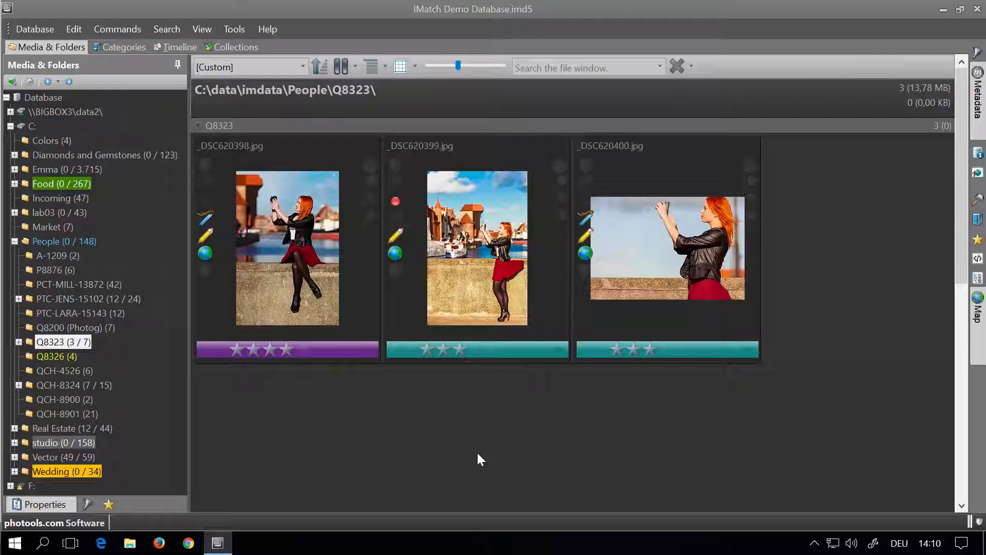
{"action": "mouse_move", "coordinate": [412, 298]}
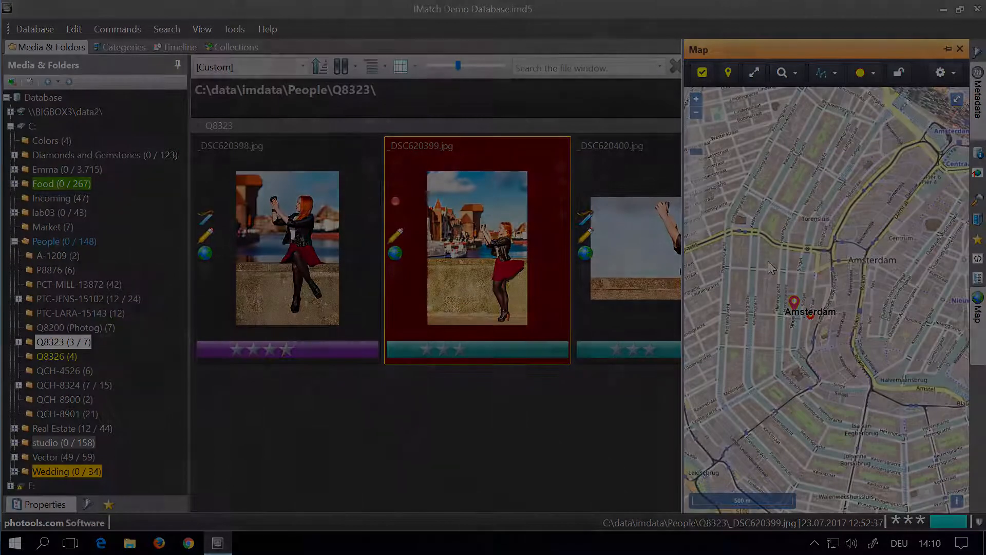
{"action": "left_click", "coordinate": [959, 49]}
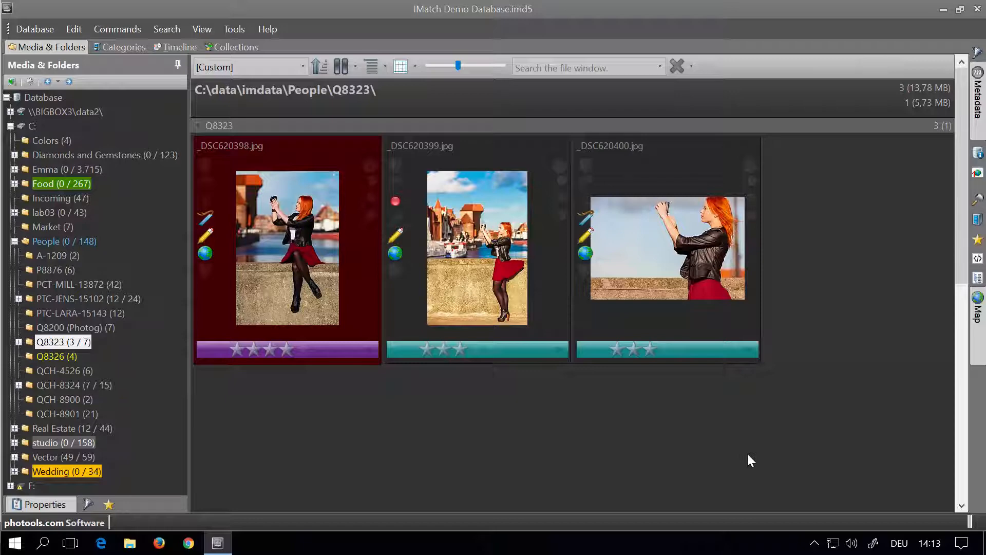
{"action": "mouse_move", "coordinate": [402, 300]}
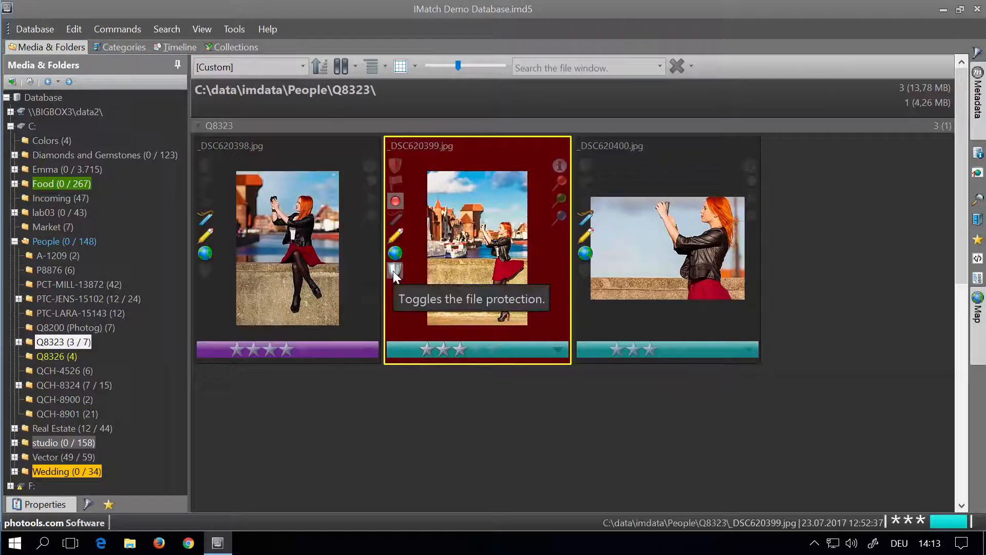
{"action": "mouse_move", "coordinate": [589, 277]}
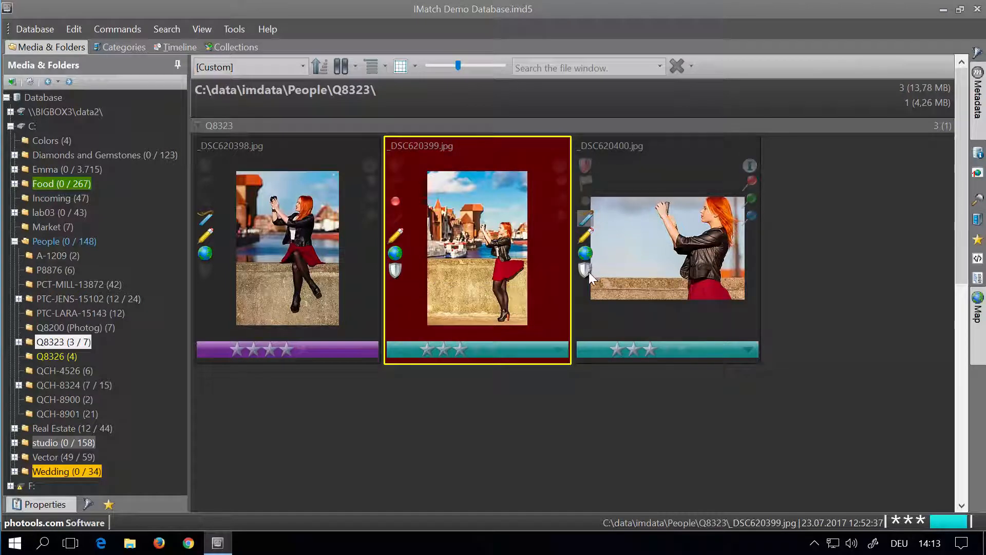
Step: Protect the third Q8323 photo, hide protected files via View, then make them visible again
{"action": "left_click", "coordinate": [501, 447]}
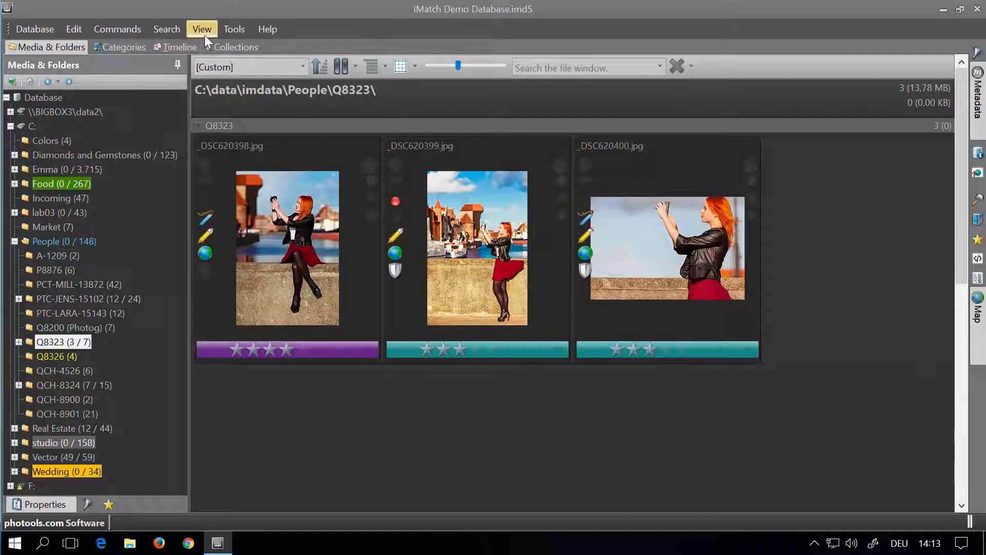
{"action": "left_click", "coordinate": [201, 28]}
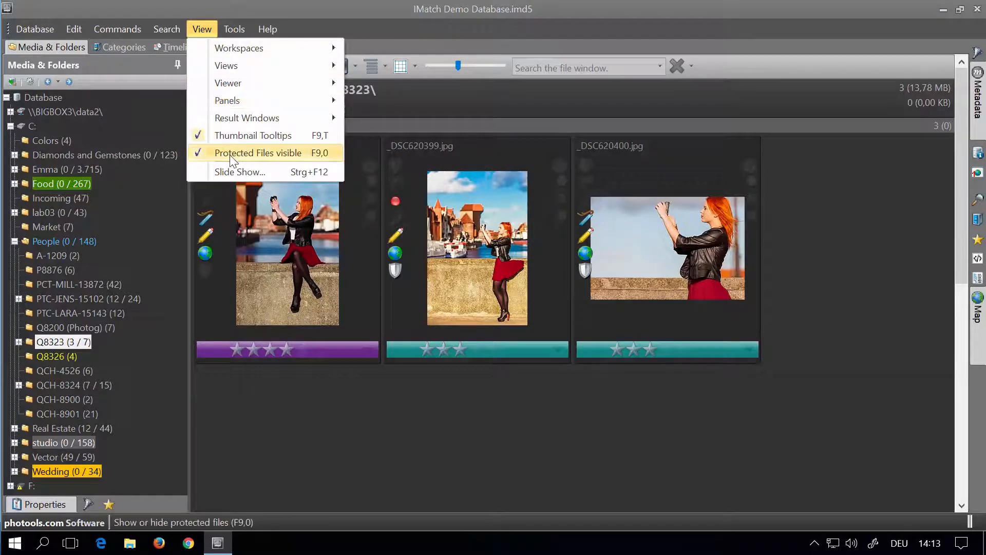
{"action": "left_click", "coordinate": [259, 152]}
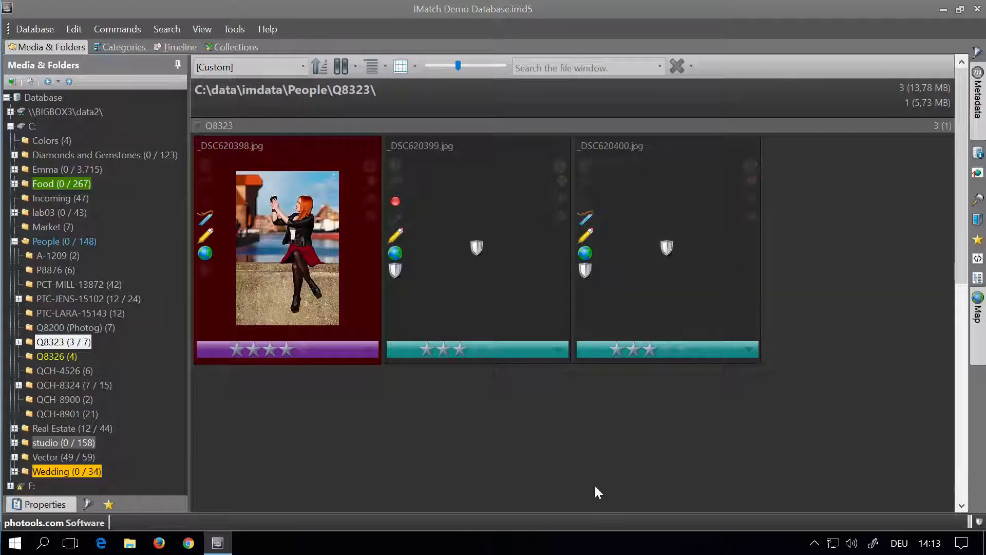
{"action": "mouse_move", "coordinate": [378, 330]}
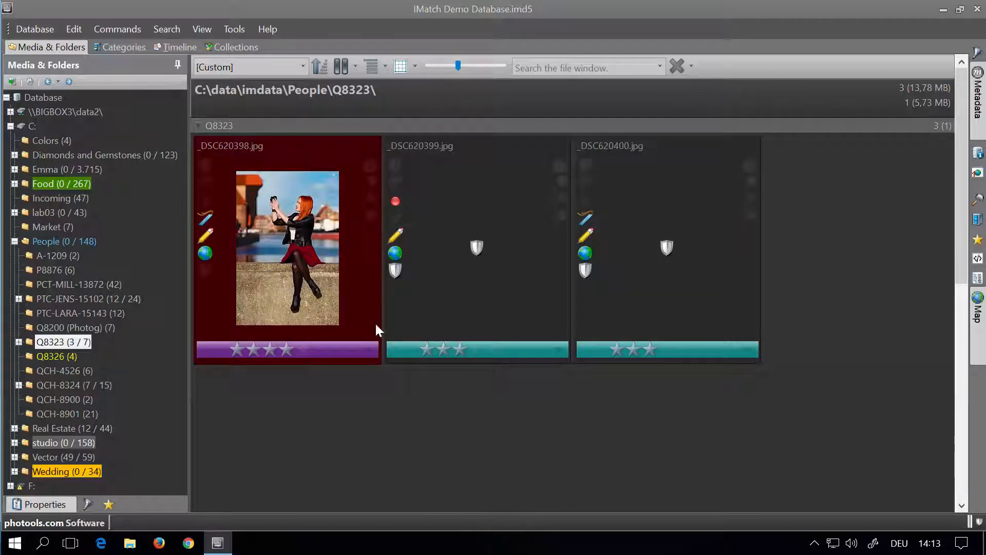
{"action": "left_click", "coordinate": [201, 28]}
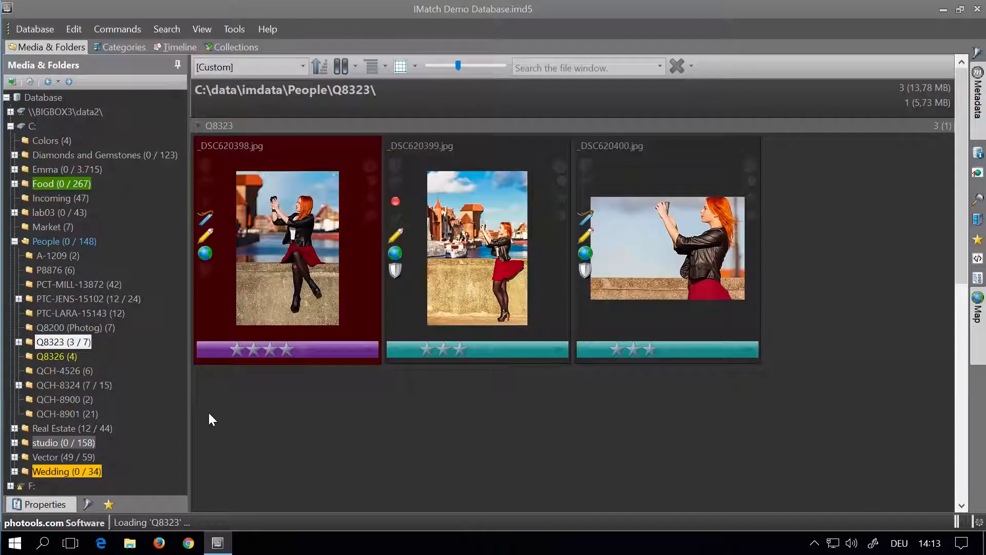
{"action": "mouse_move", "coordinate": [235, 53]}
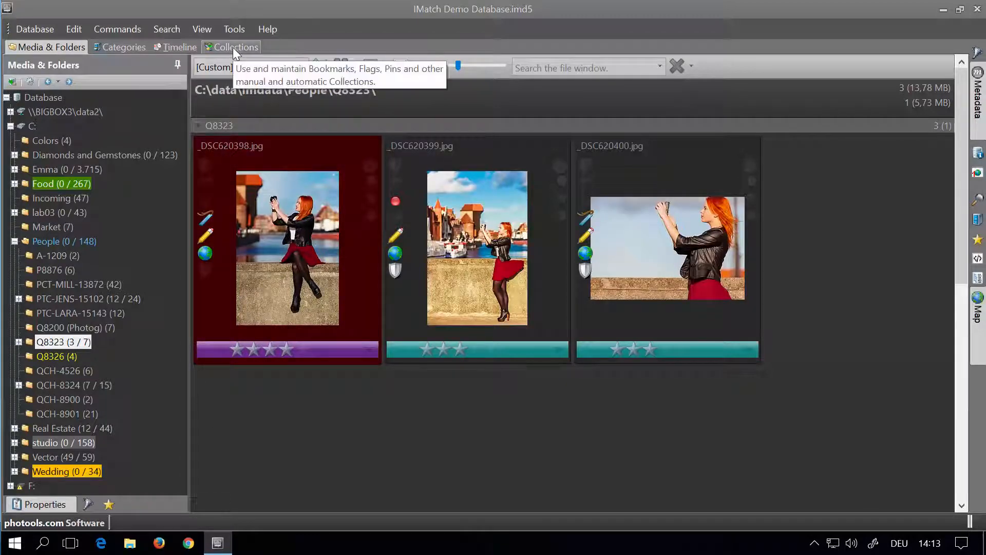
Step: Show the Protected Files collection with its six files, then adjust the View settings
{"action": "left_click", "coordinate": [235, 47]}
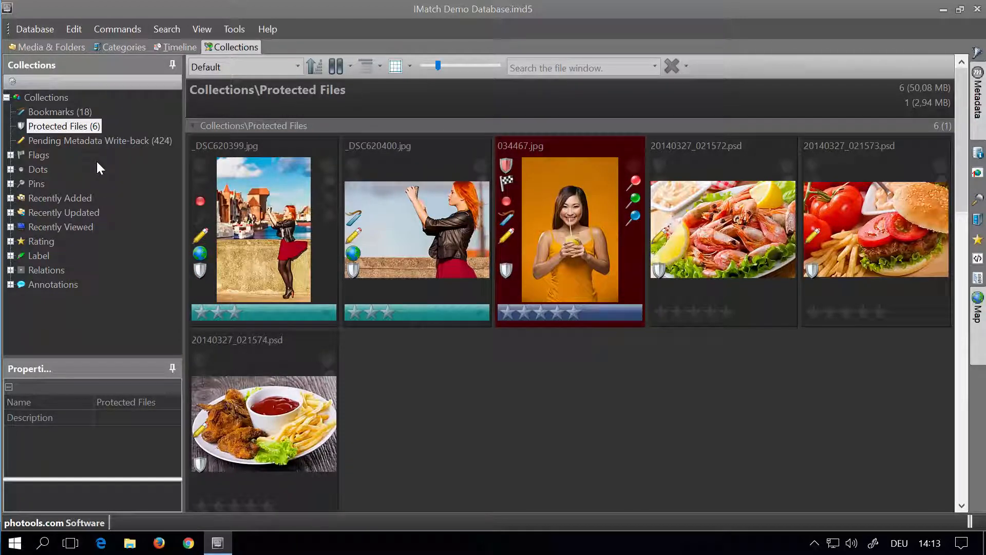
{"action": "mouse_move", "coordinate": [471, 463]}
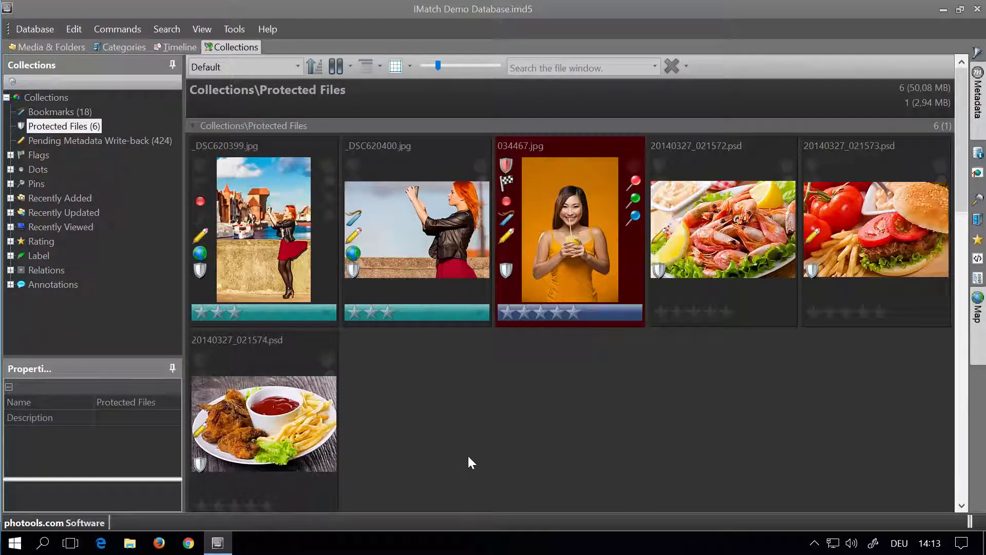
{"action": "left_click", "coordinate": [201, 29]}
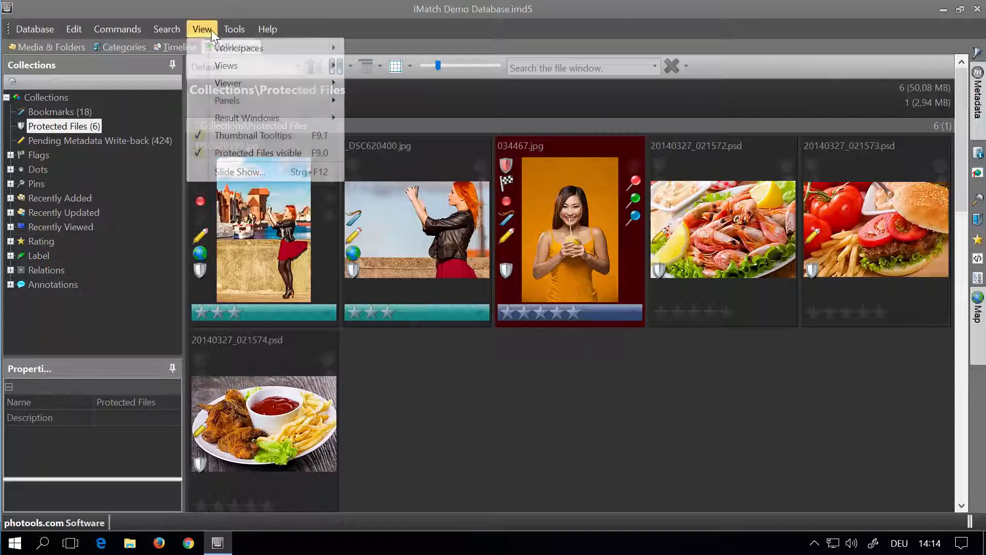
{"action": "left_click", "coordinate": [253, 136]}
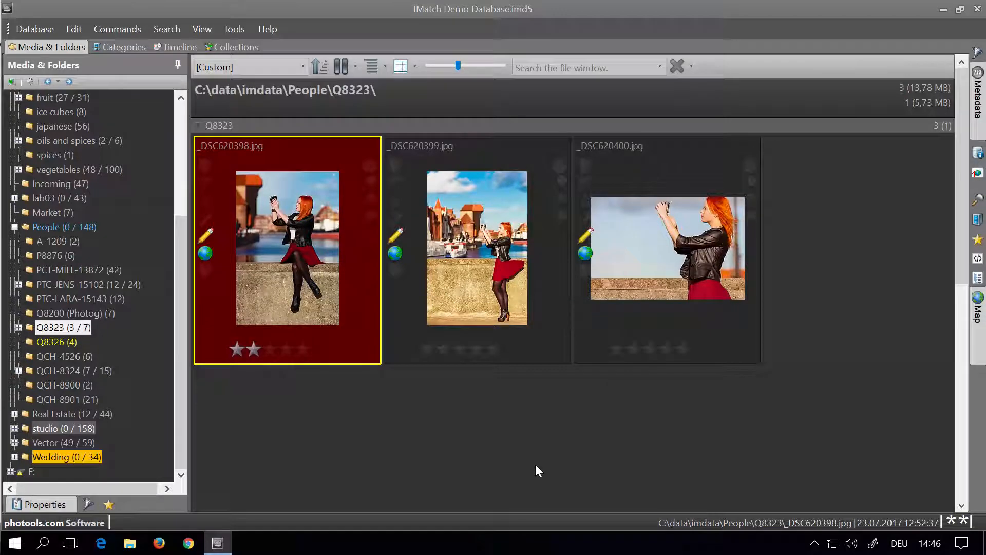
{"action": "mouse_move", "coordinate": [480, 323]}
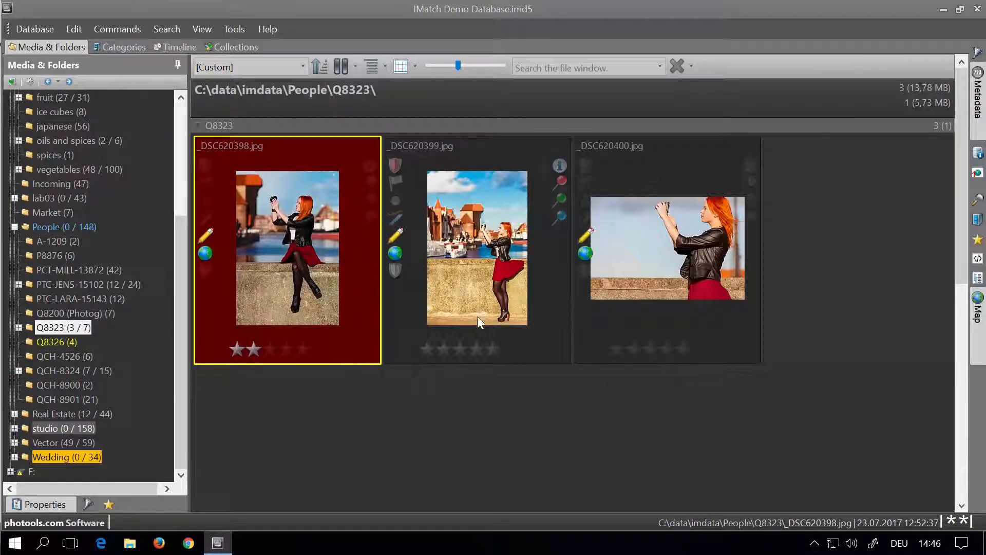
Step: Select the second Q8323 photo, _DSC620399.jpg, for marking as rejected
{"action": "left_click", "coordinate": [665, 295]}
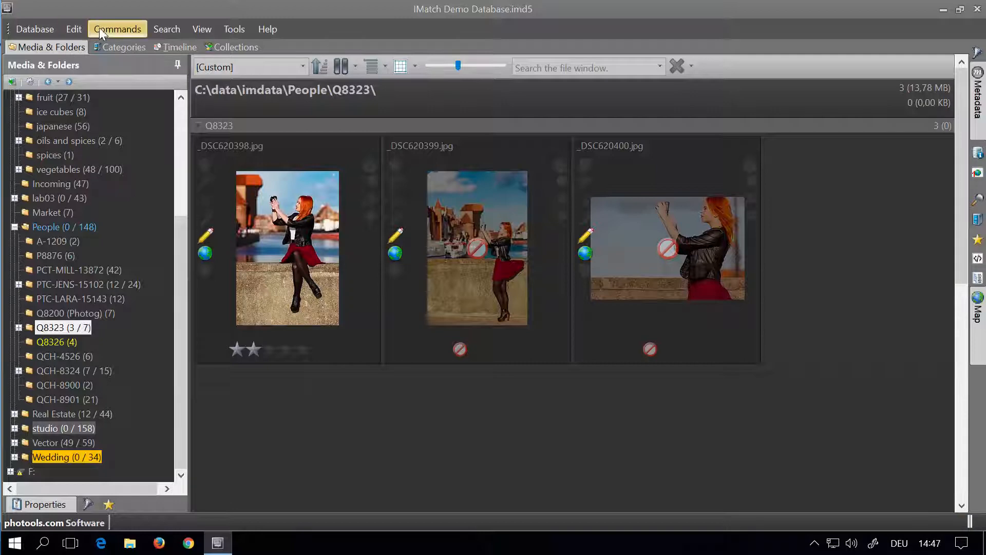
{"action": "left_click", "coordinate": [117, 28]}
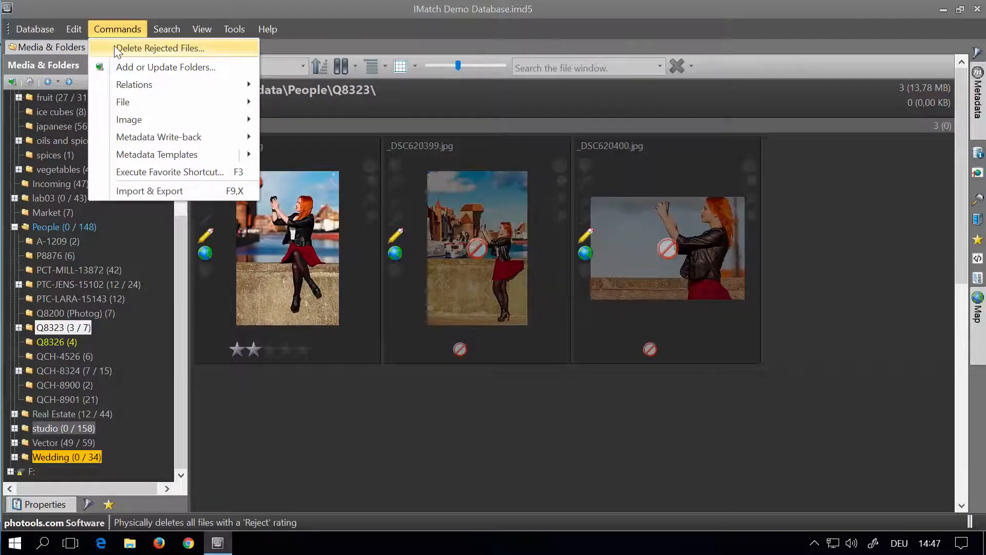
{"action": "left_click", "coordinate": [160, 47]}
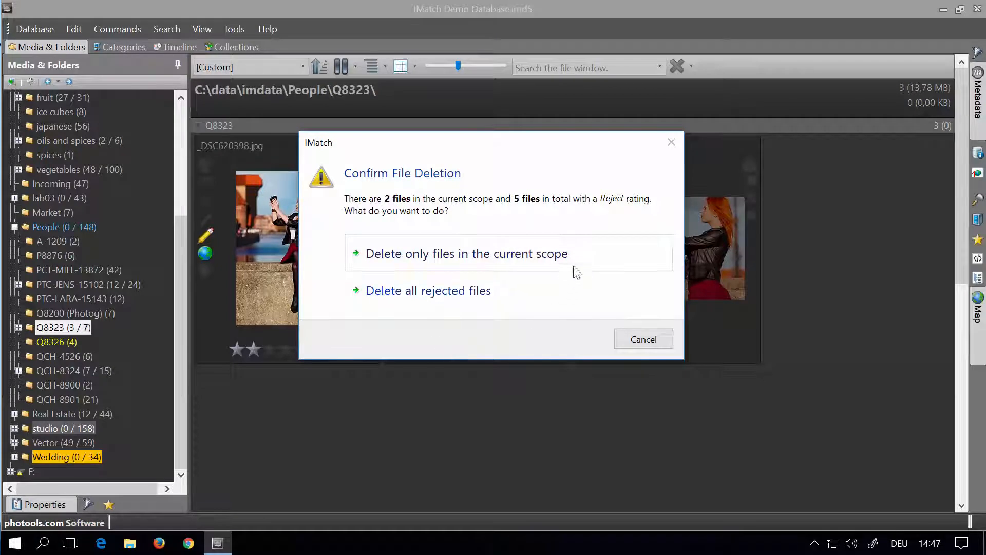
{"action": "mouse_move", "coordinate": [569, 263]}
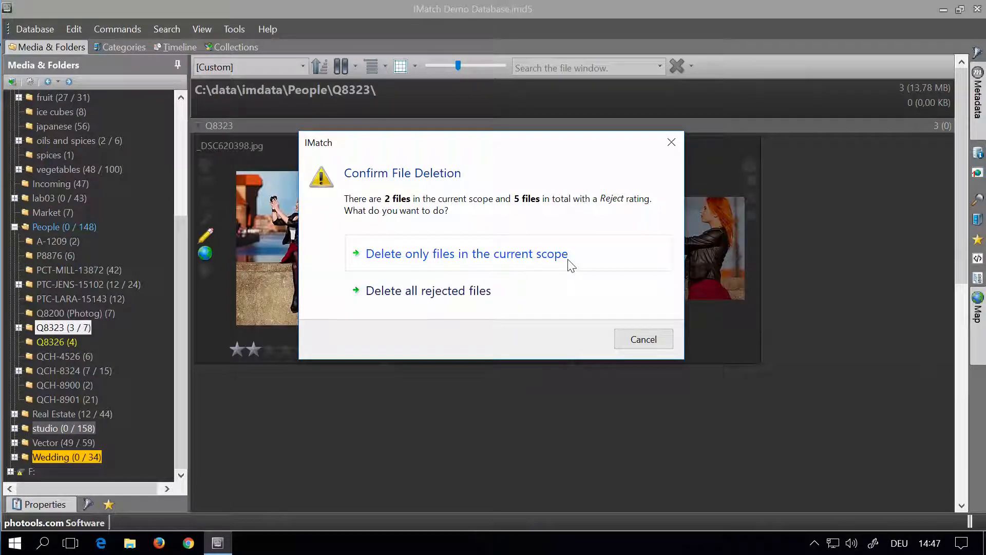
{"action": "mouse_move", "coordinate": [539, 302]}
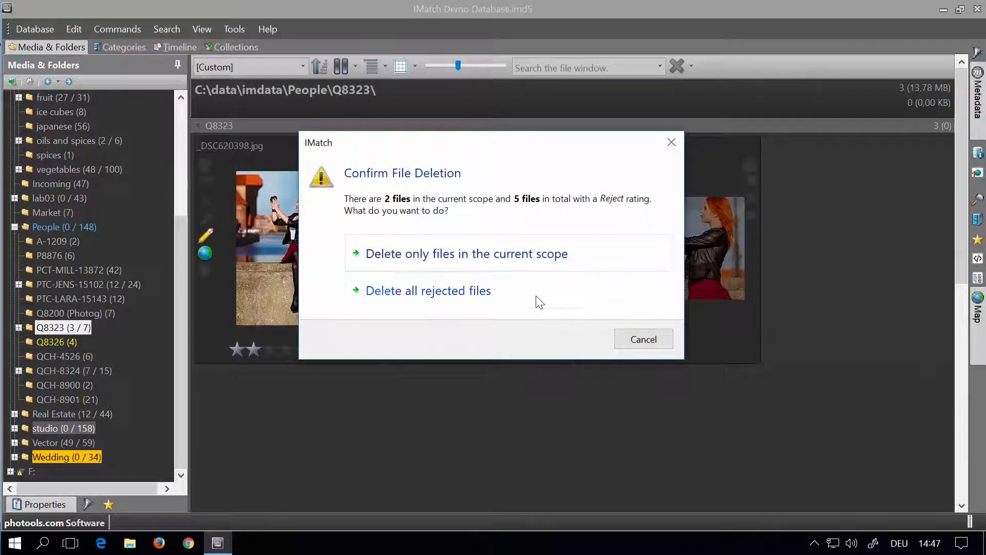
{"action": "mouse_move", "coordinate": [626, 339]}
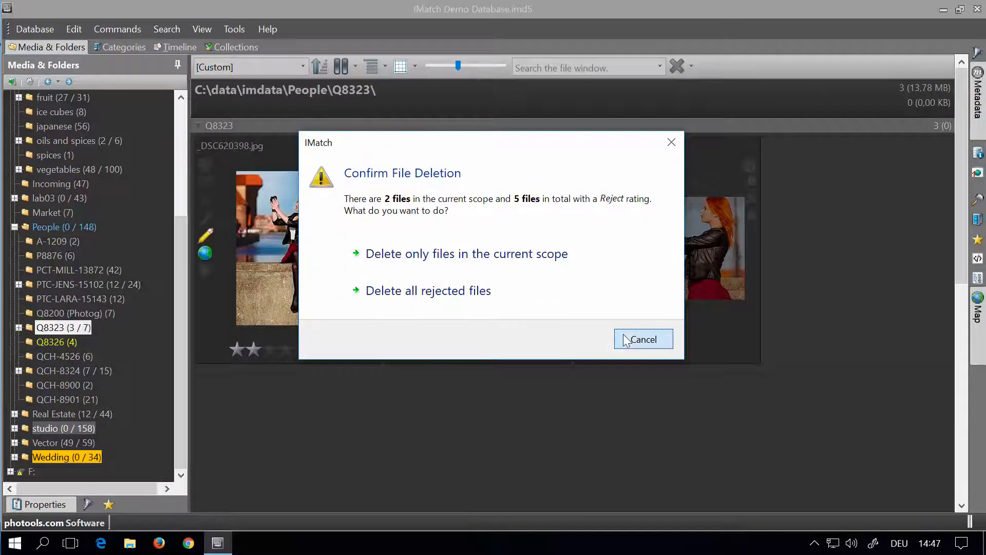
{"action": "left_click", "coordinate": [643, 339]}
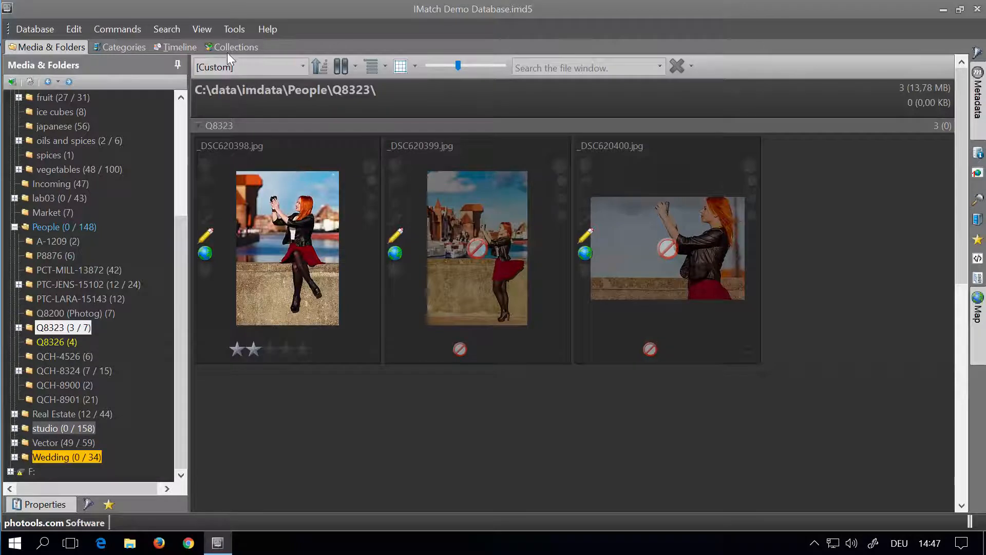
Step: Show the Reject rating collection listing the five rejected files from Collections
{"action": "left_click", "coordinate": [236, 48]}
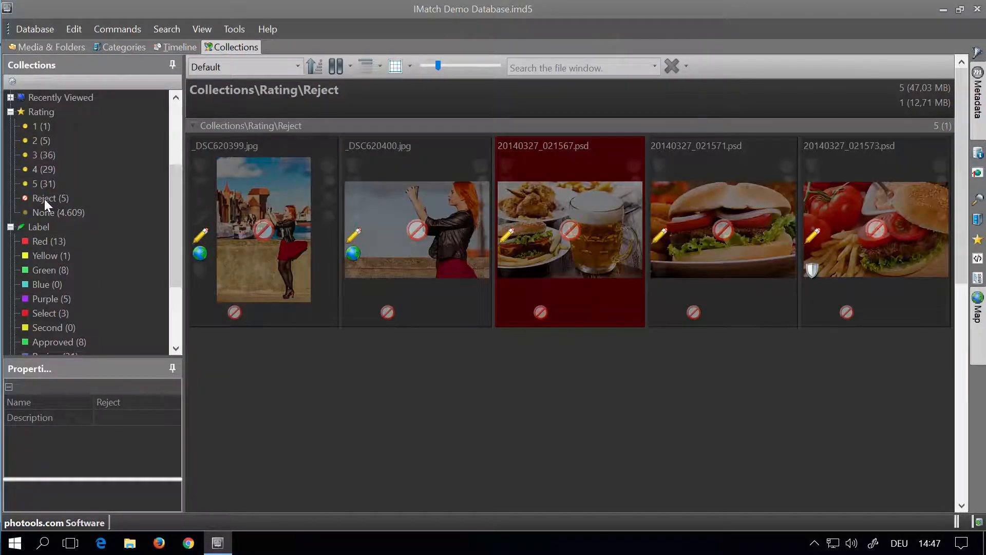
{"action": "left_click", "coordinate": [49, 199]}
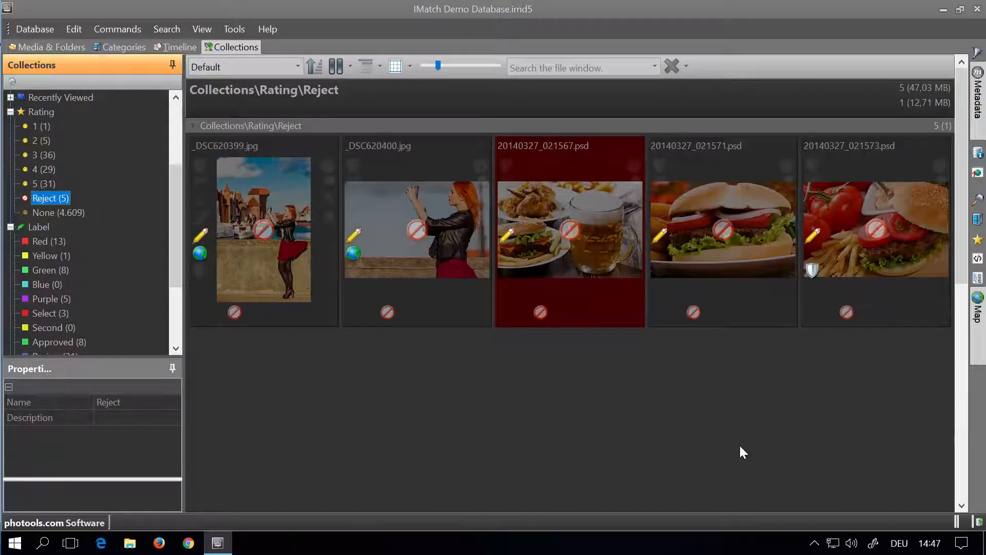
{"action": "mouse_move", "coordinate": [382, 312]}
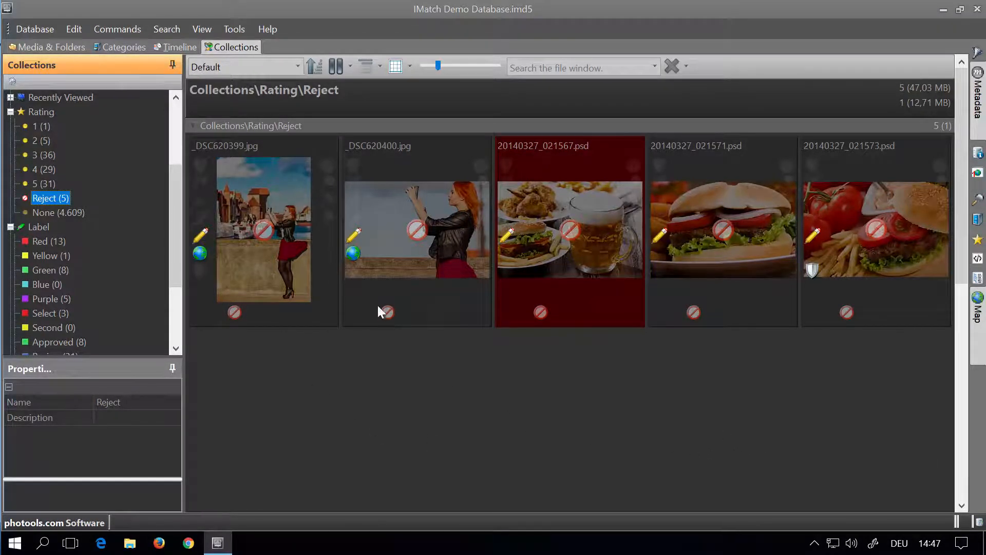